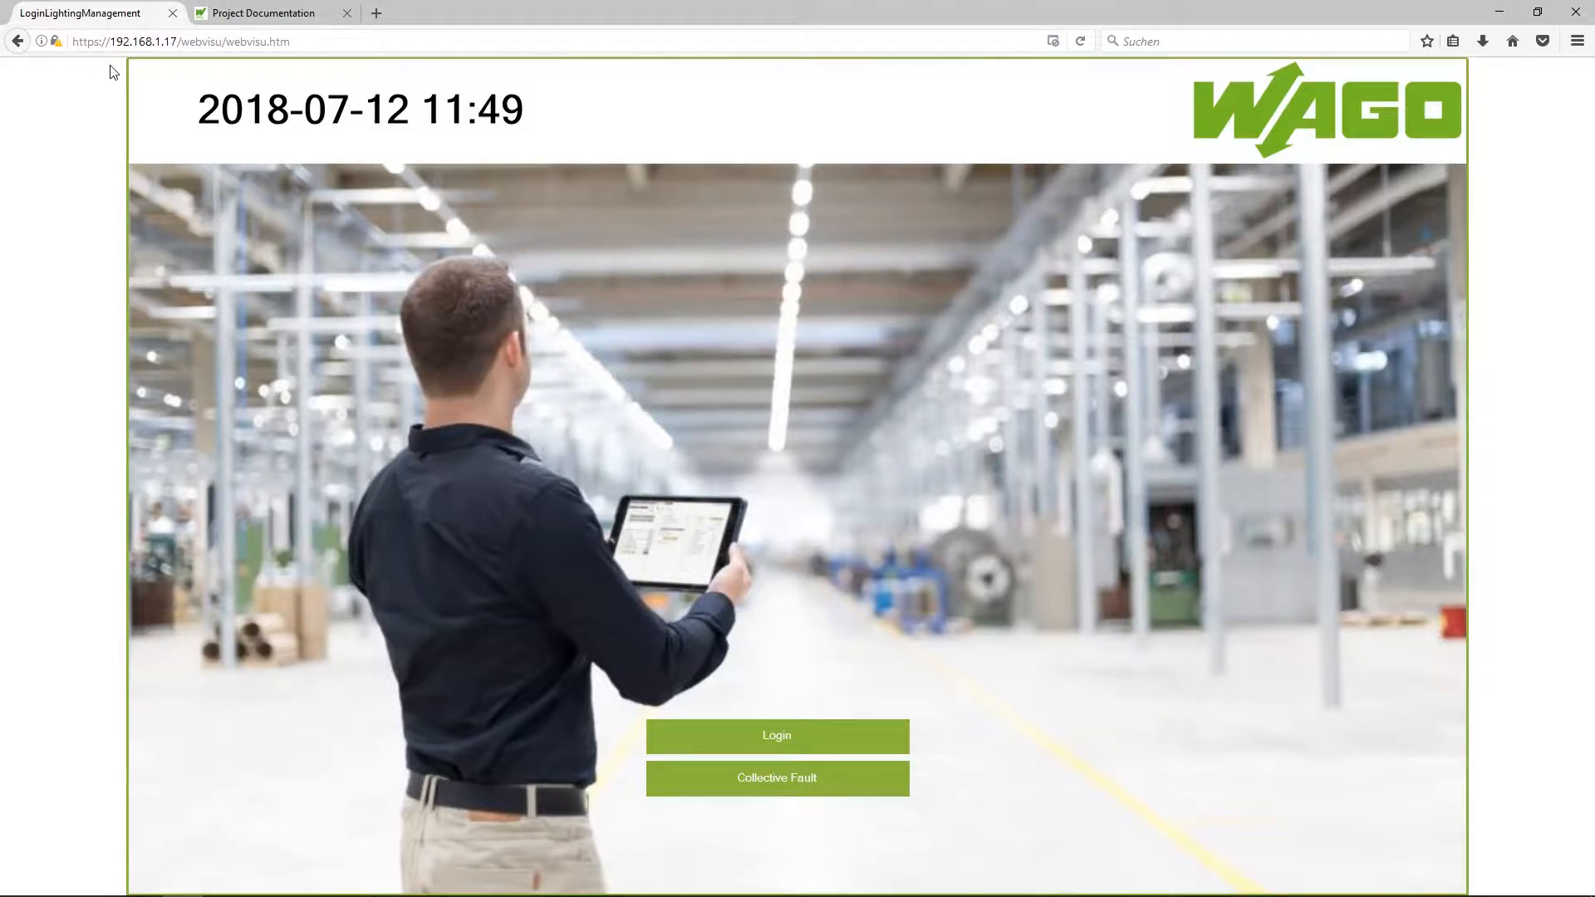
{"action": "mouse_move", "coordinate": [858, 873]}
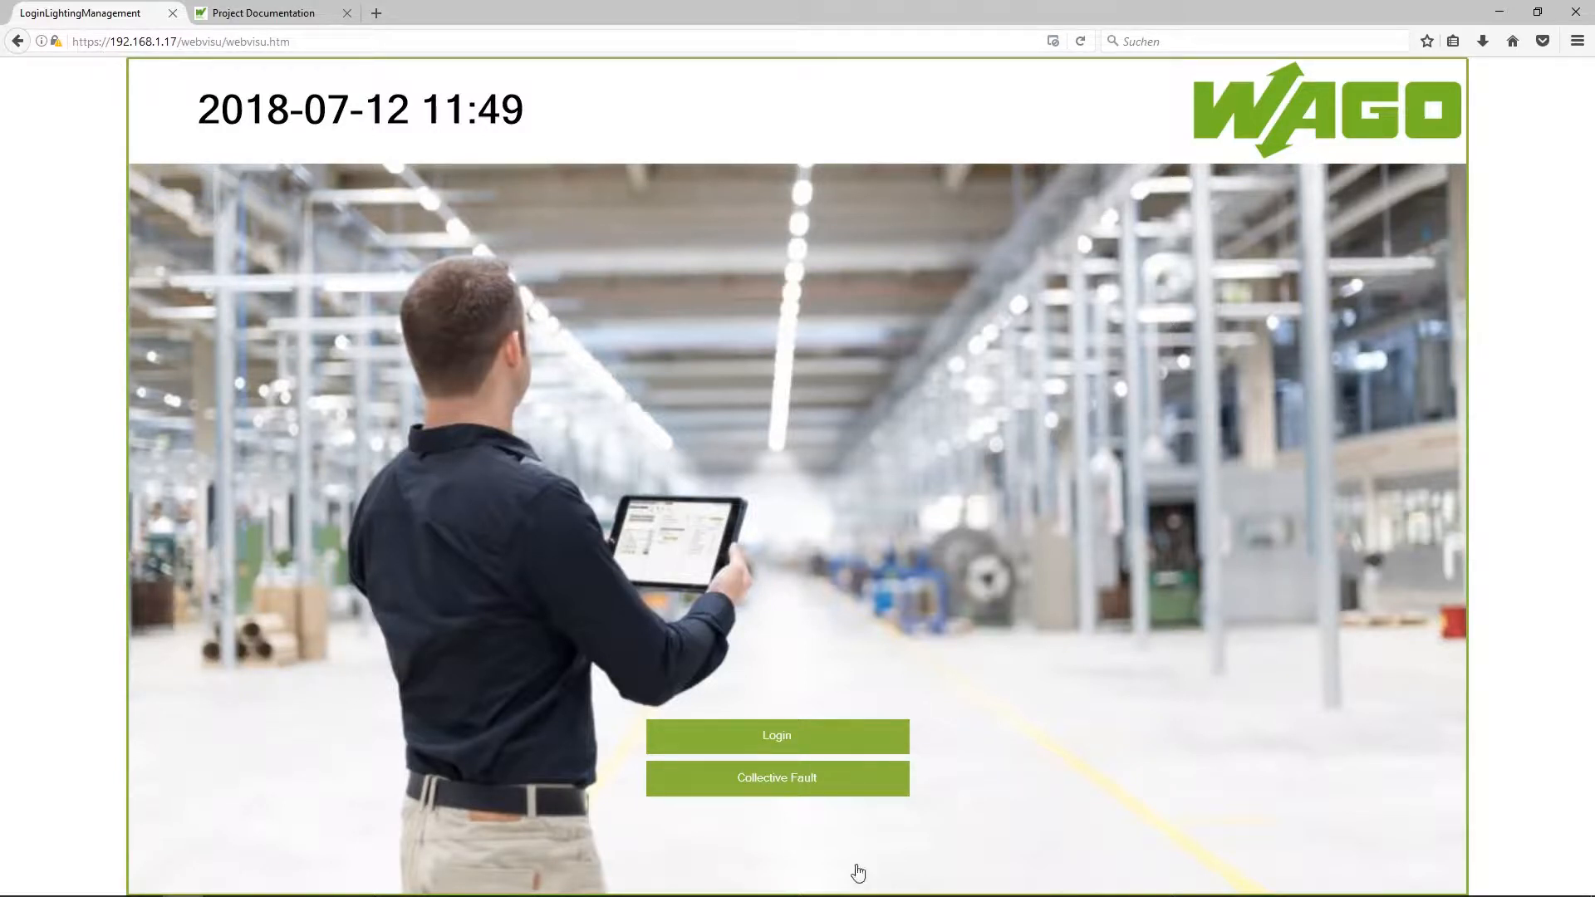
Log in to WAGO Lighting Management as user 'admin'.
{"action": "left_click", "coordinate": [775, 736]}
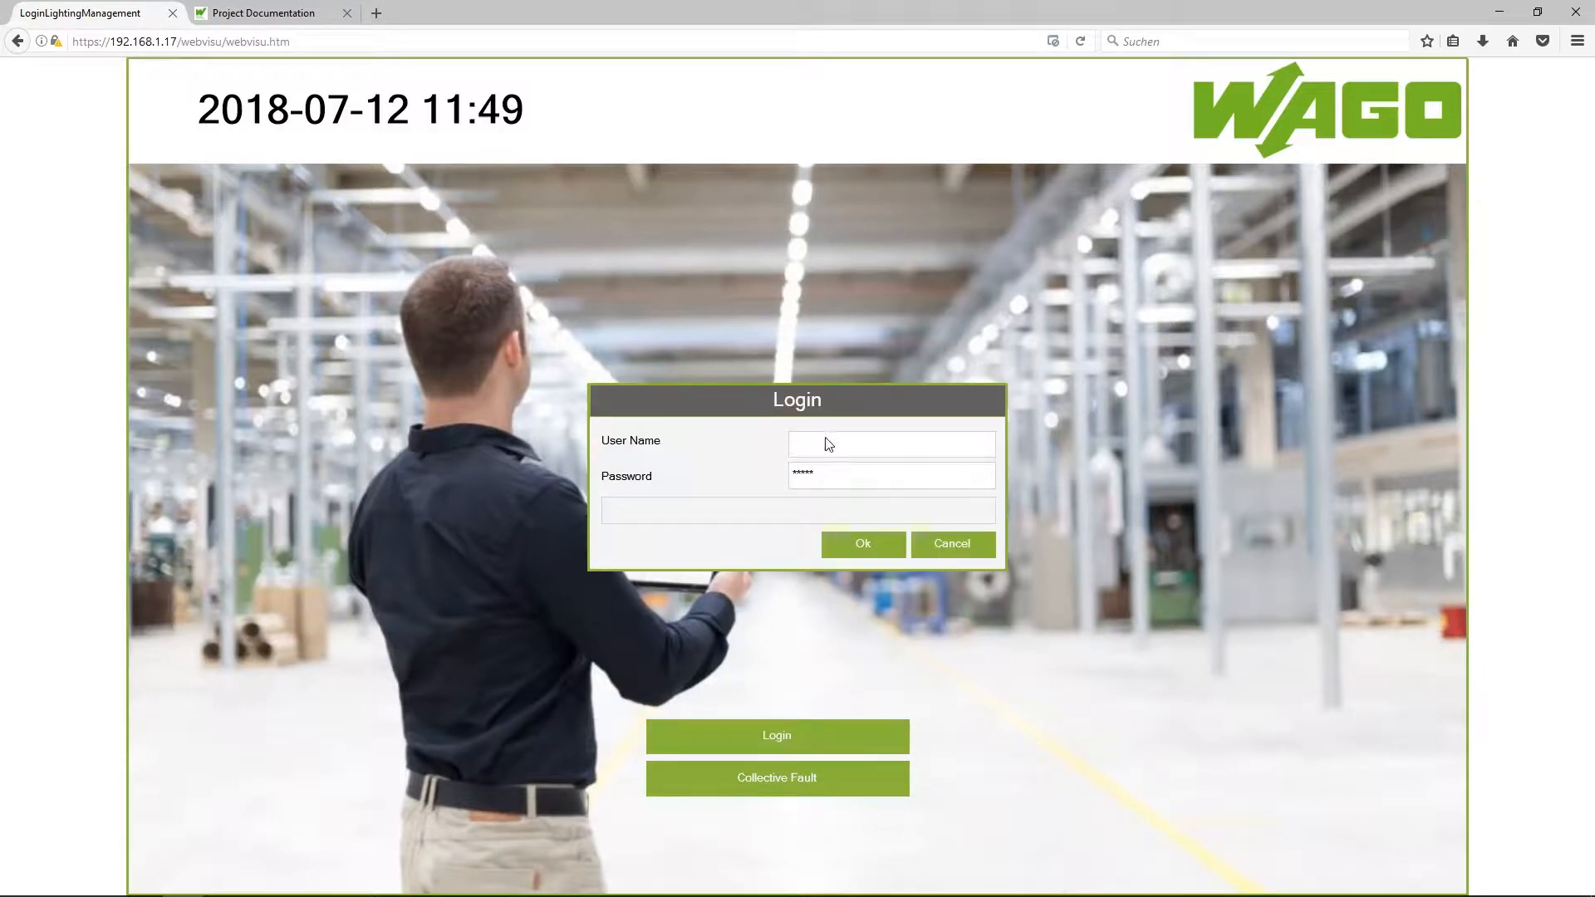
{"action": "type", "text": "admin"}
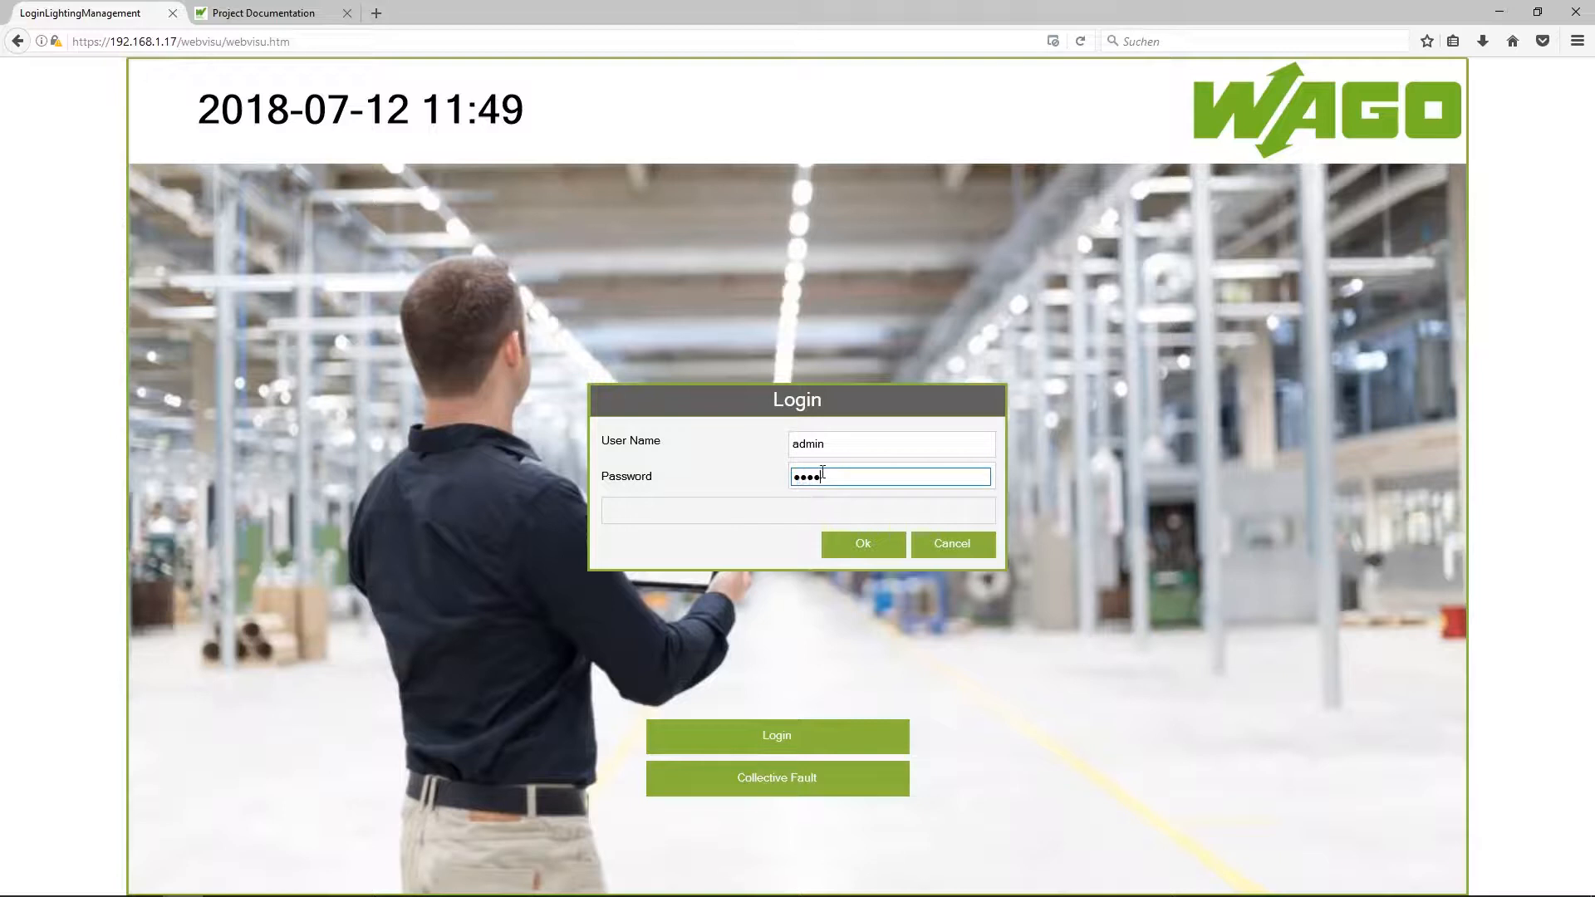
{"action": "left_click", "coordinate": [861, 543]}
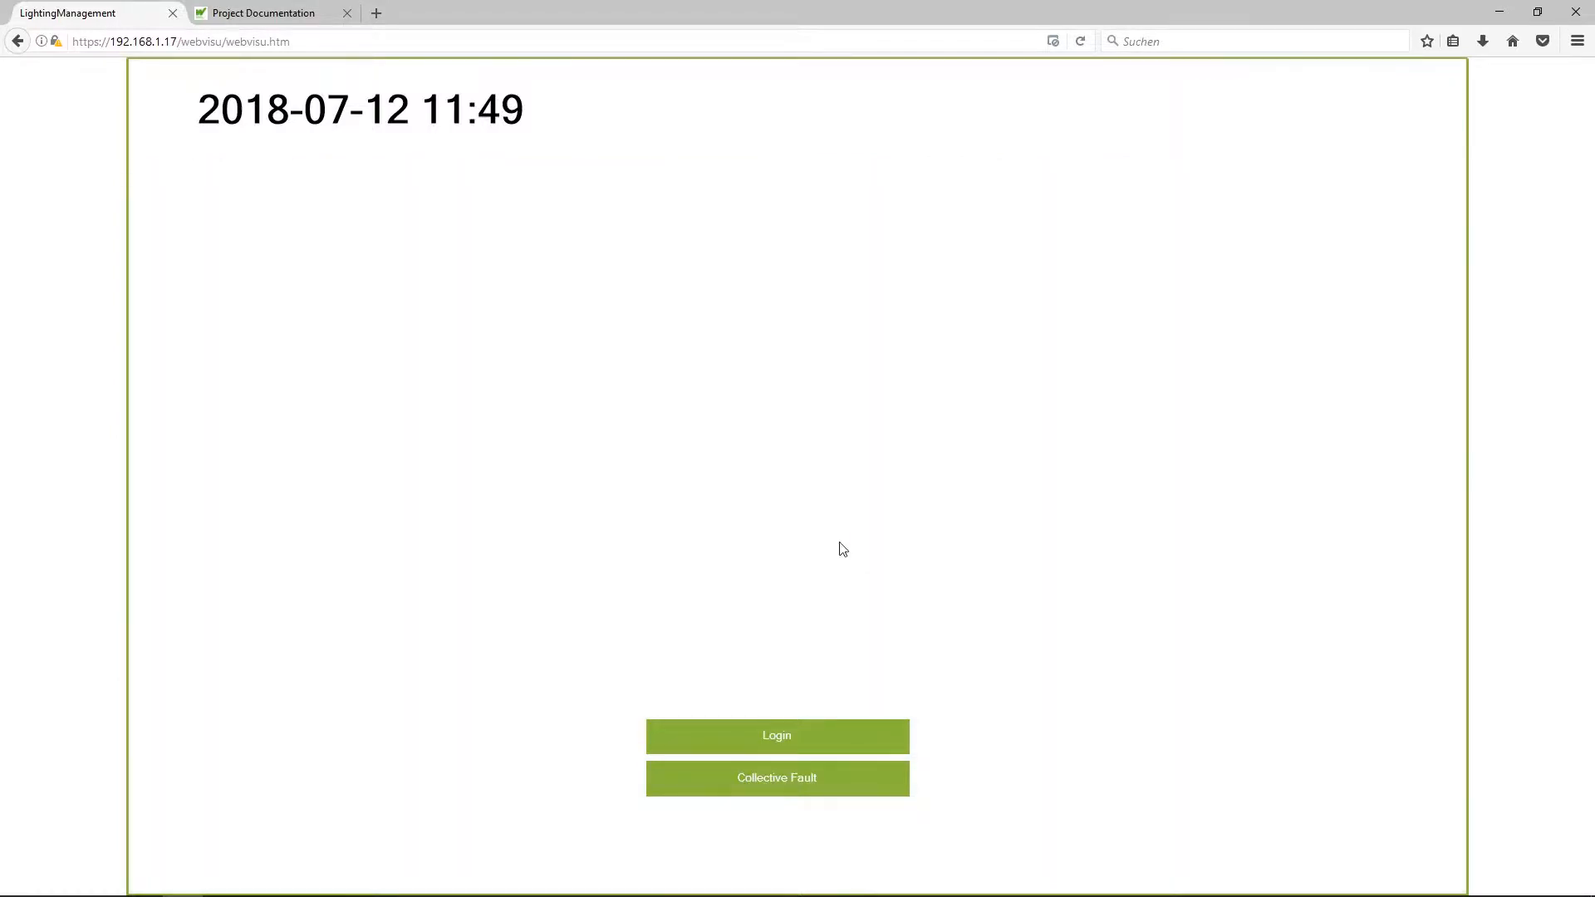
Request the project documentation printout from the File area.
{"action": "left_click", "coordinate": [776, 735]}
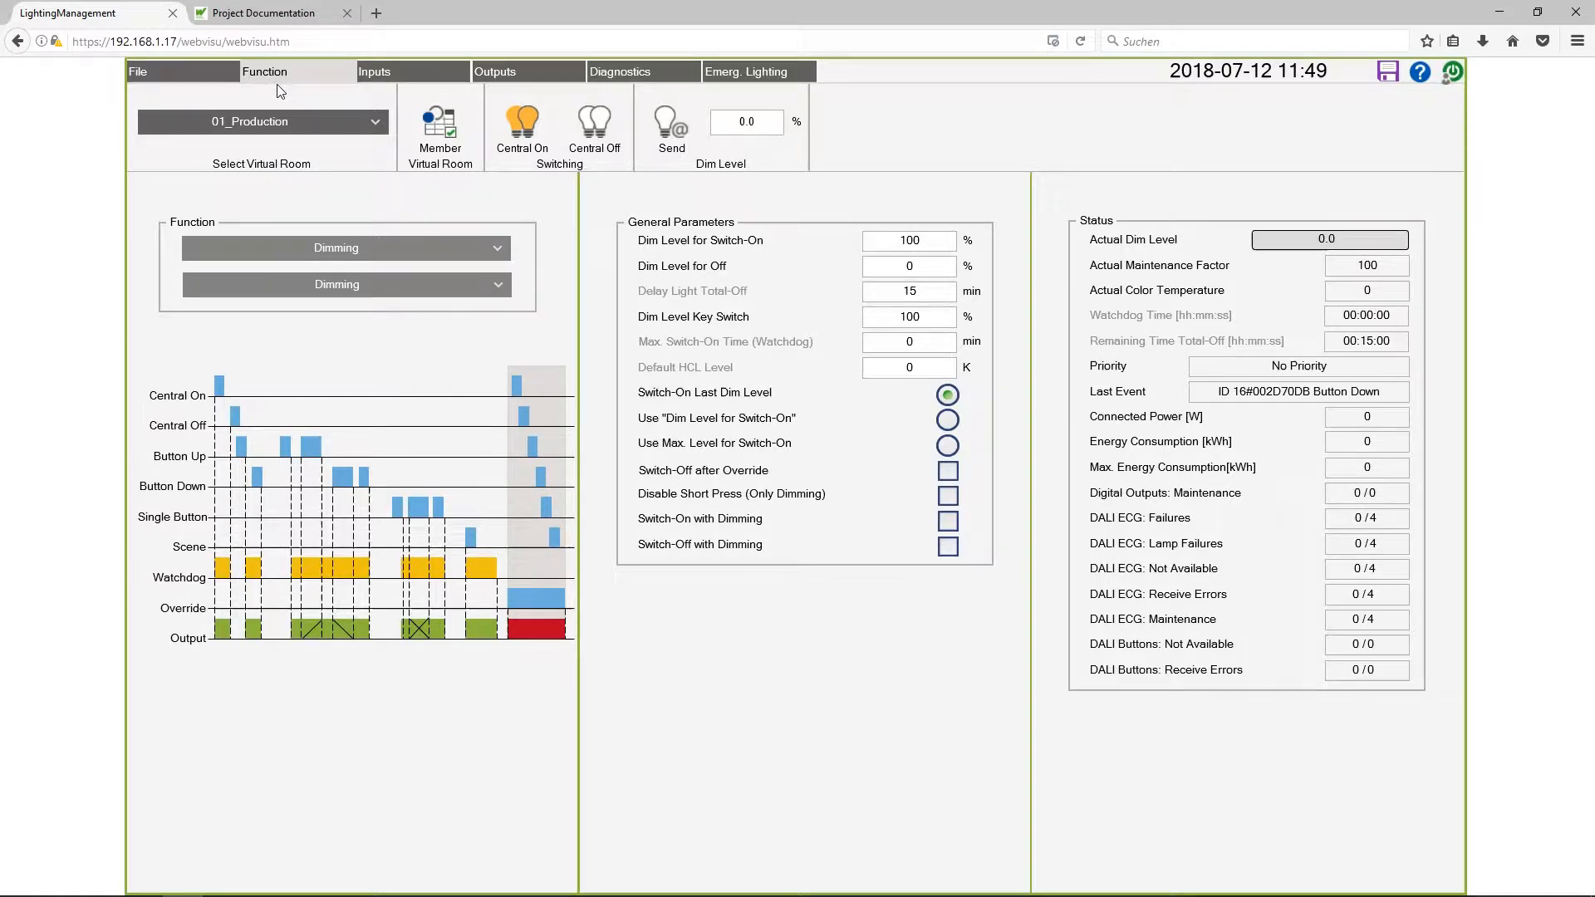
{"action": "left_click", "coordinate": [137, 72]}
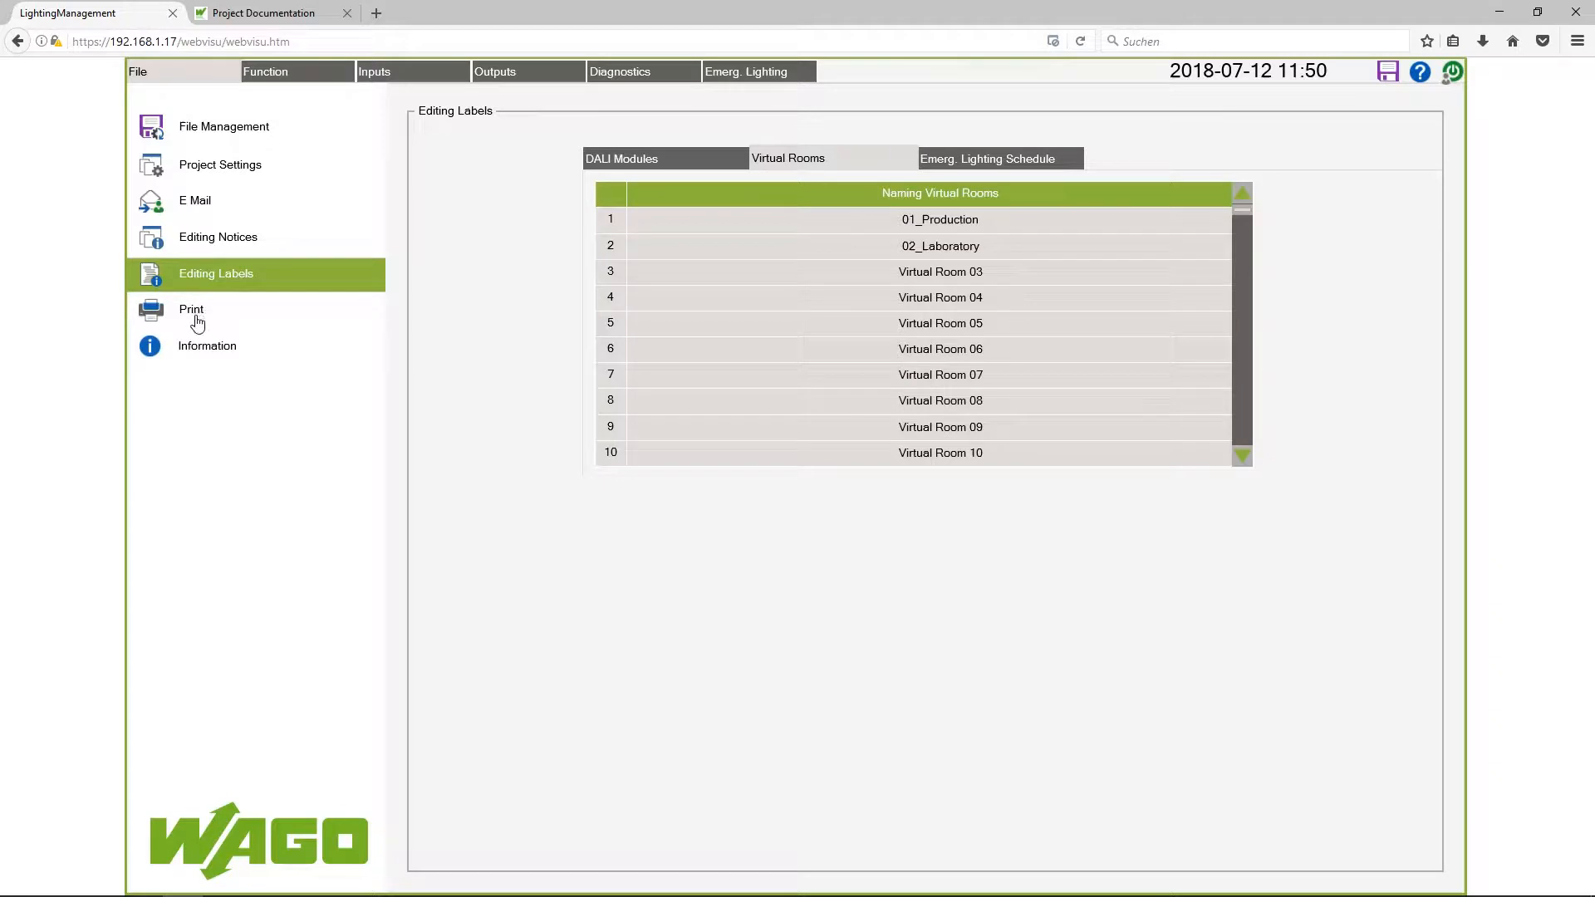
{"action": "mouse_move", "coordinate": [185, 323]}
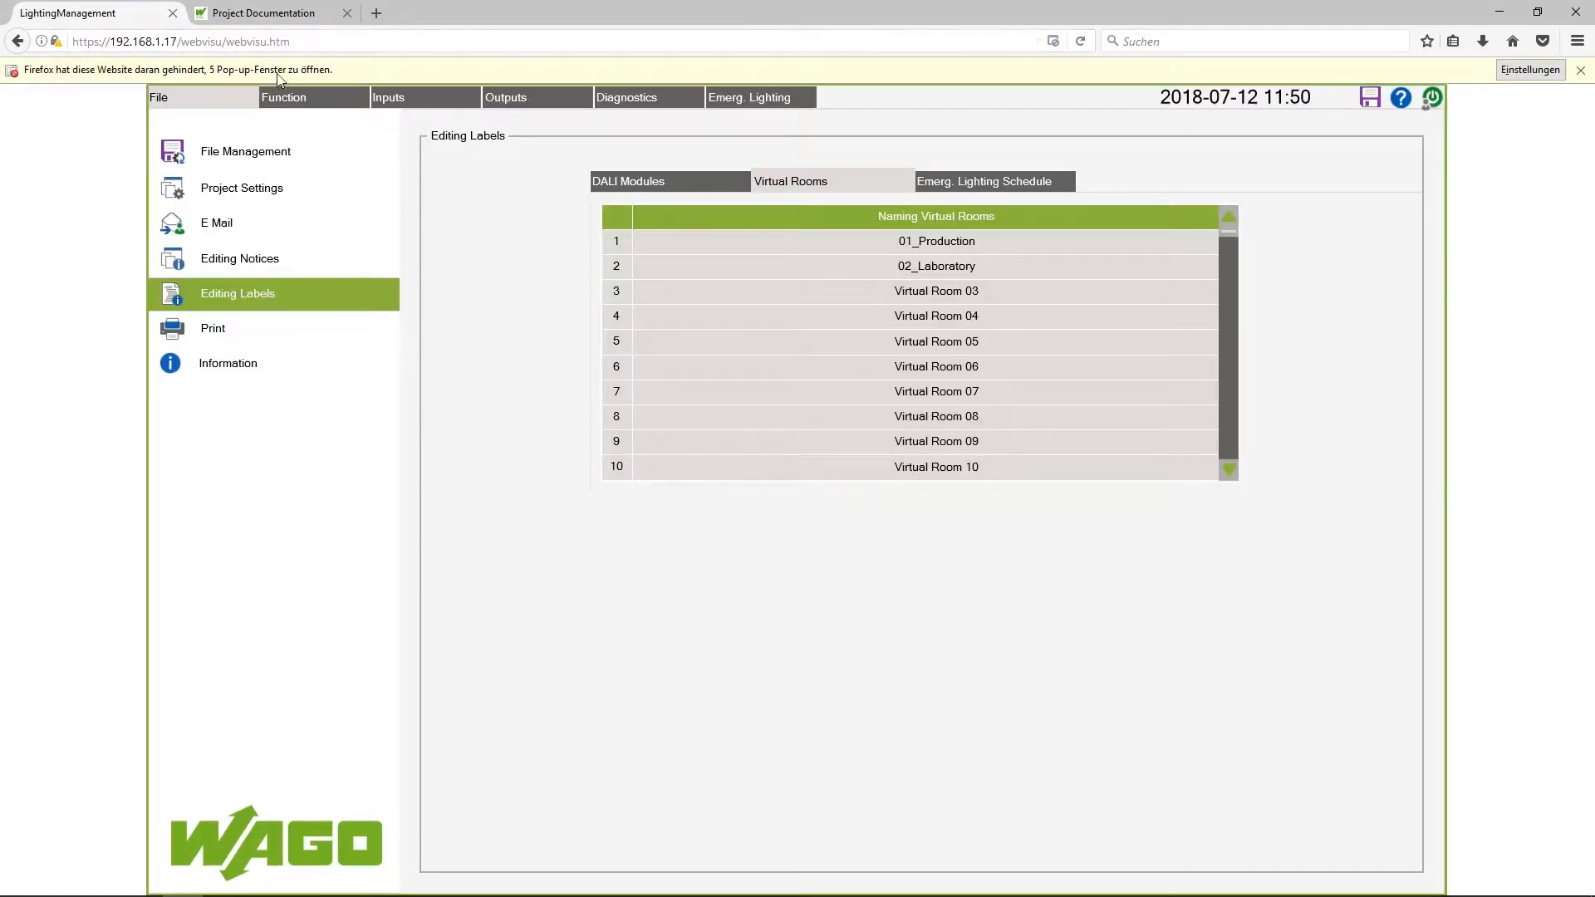
Allow Firefox's blocked pop-up so the Project Documentation page opens in a new tab.
{"action": "left_click", "coordinate": [1528, 69]}
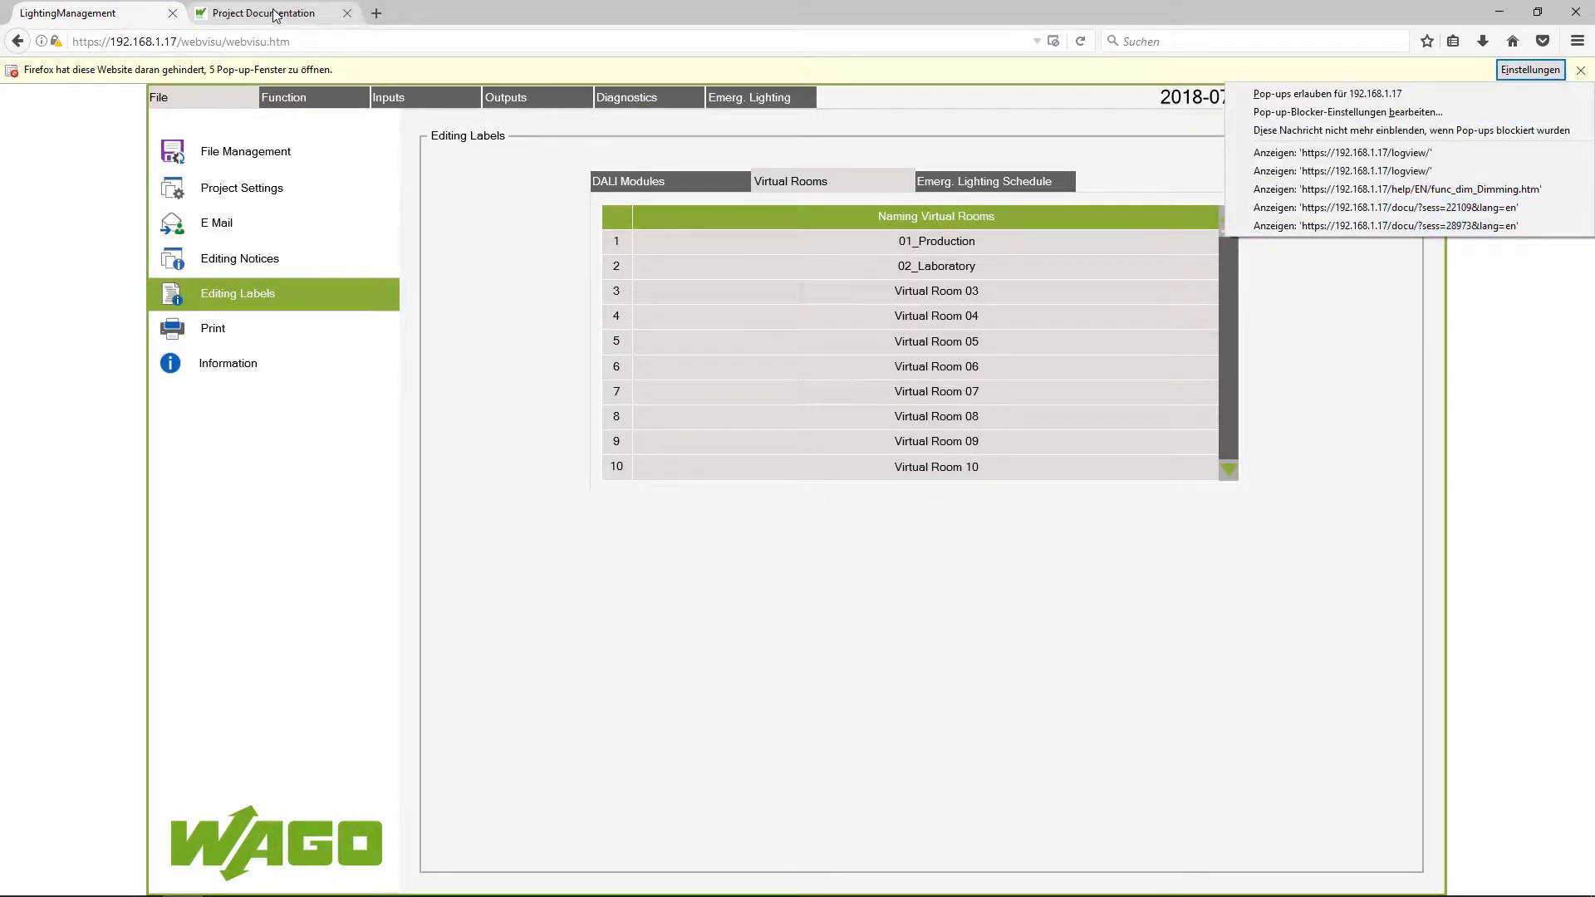
{"action": "left_click", "coordinate": [1382, 208]}
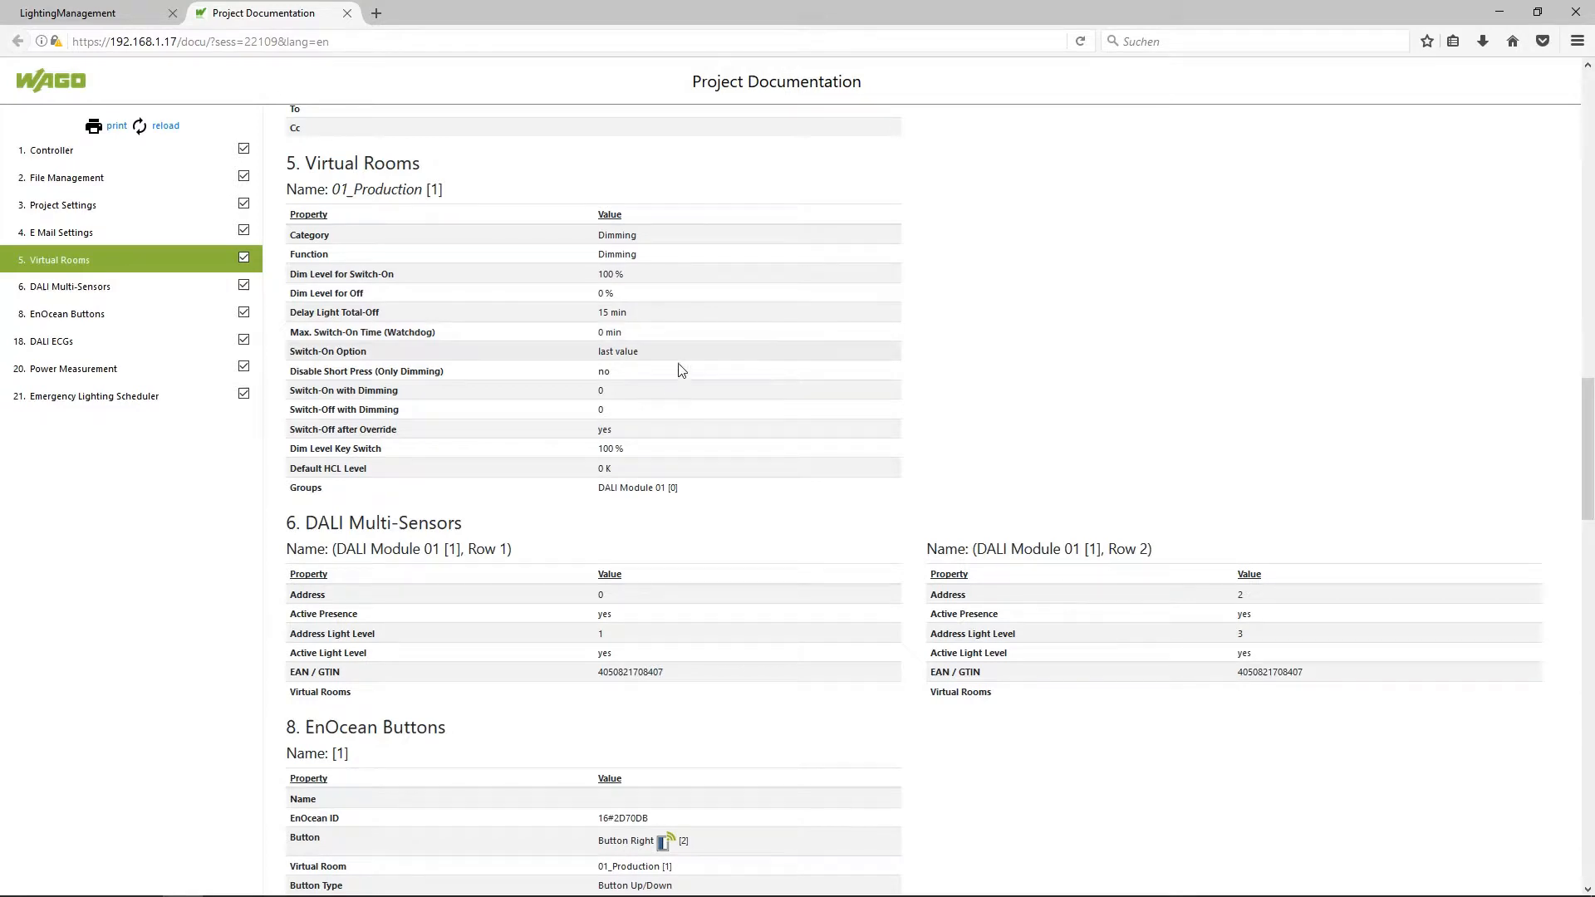
Navigate via Project Settings to the Controller section showing the project name.
{"action": "left_click", "coordinate": [63, 205]}
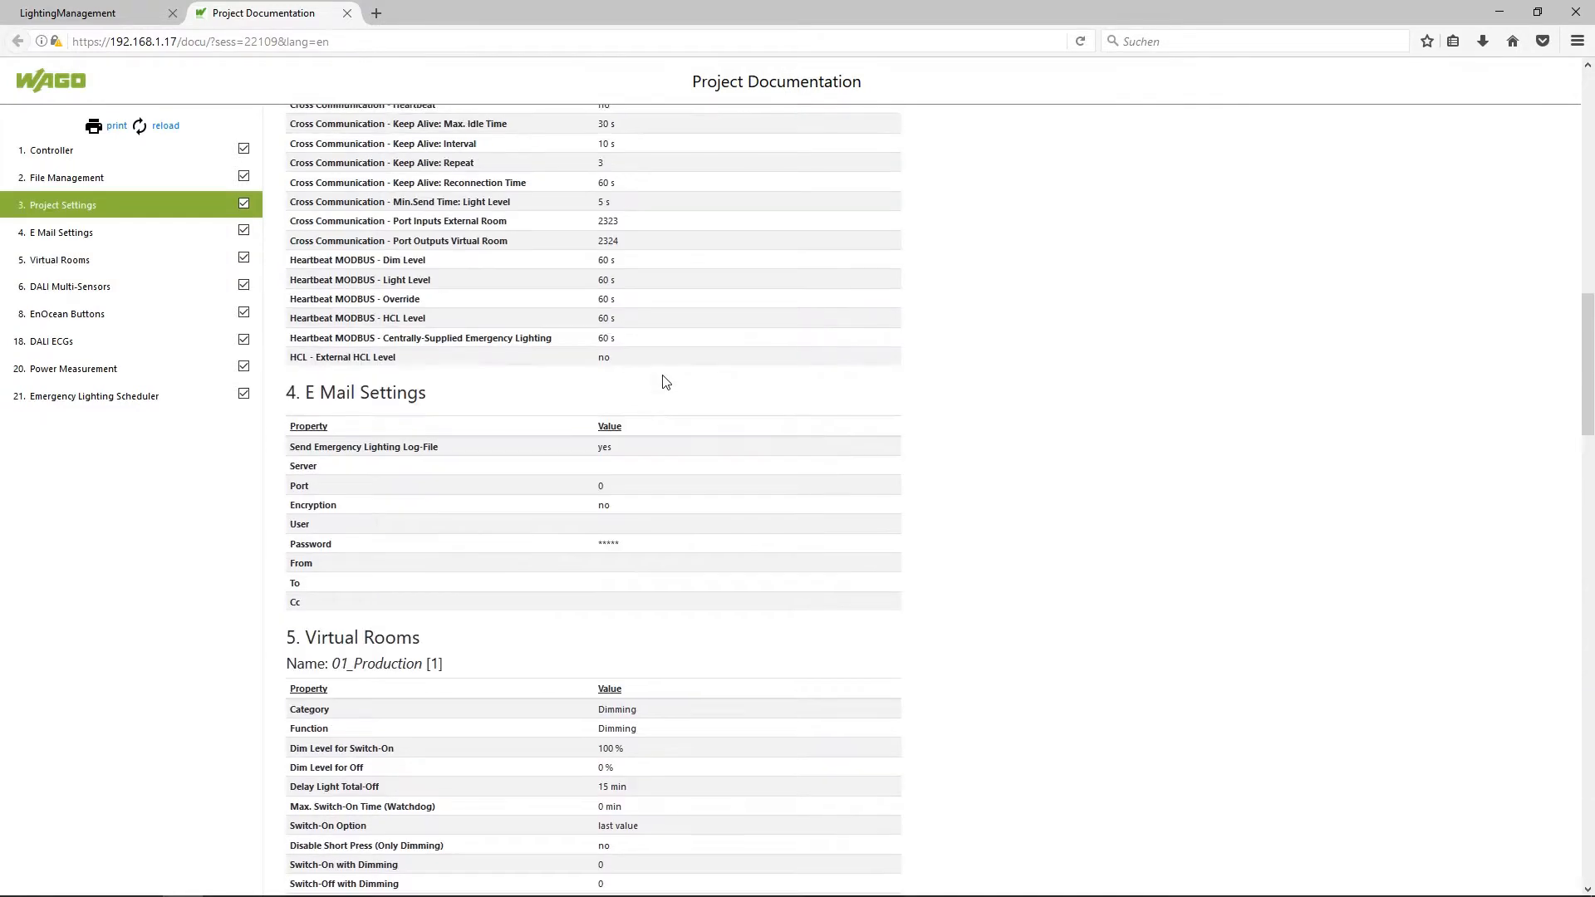
{"action": "left_click", "coordinate": [51, 150]}
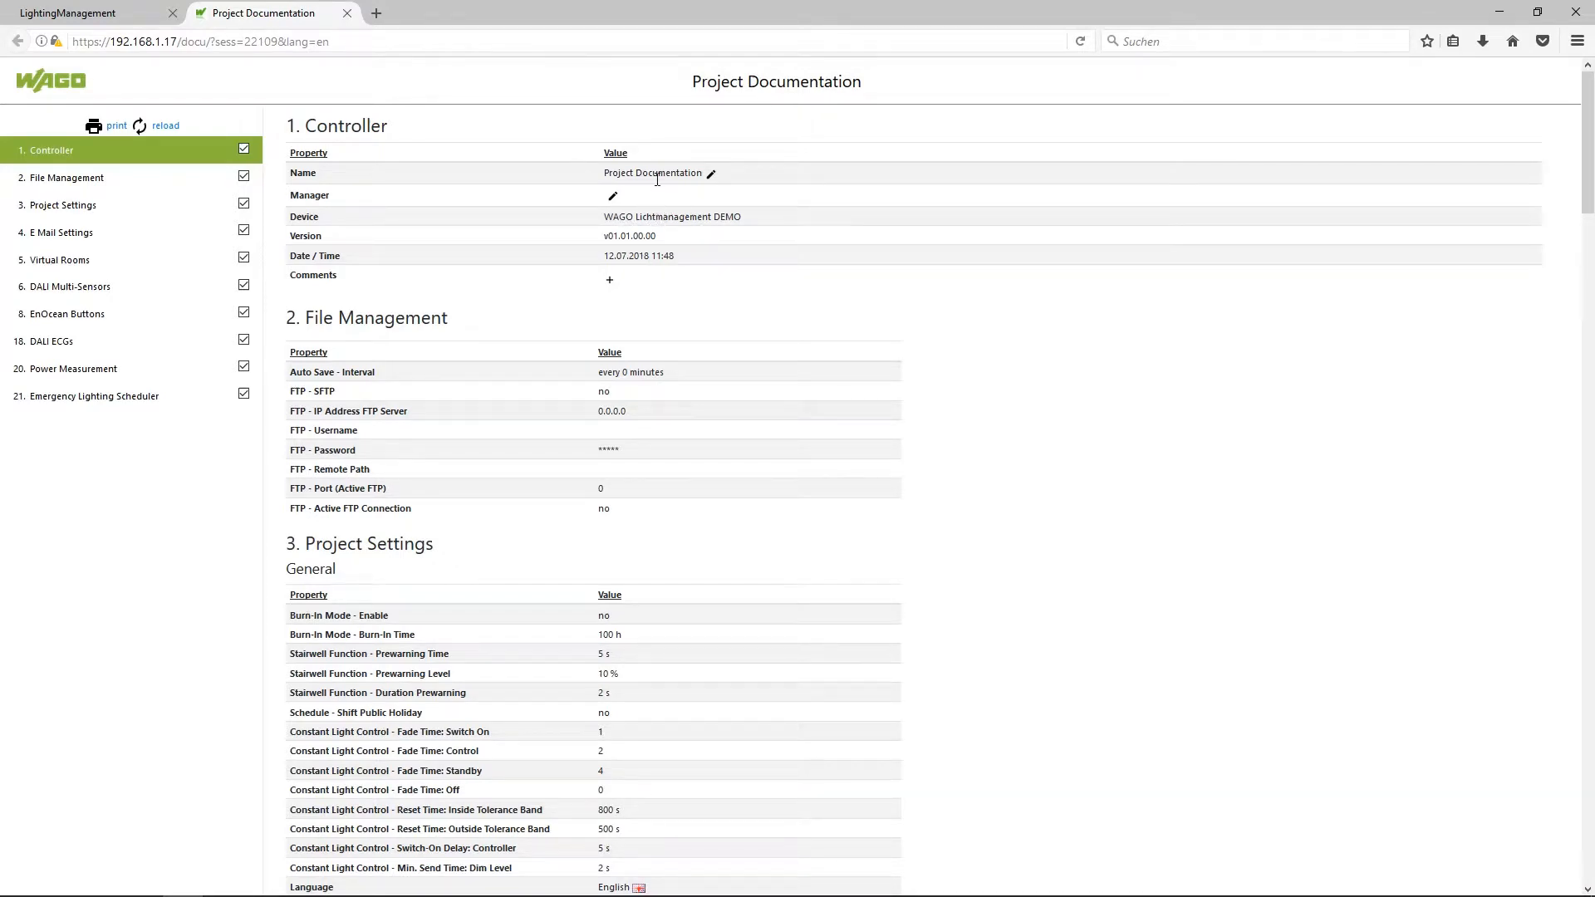
{"action": "mouse_move", "coordinate": [661, 191]}
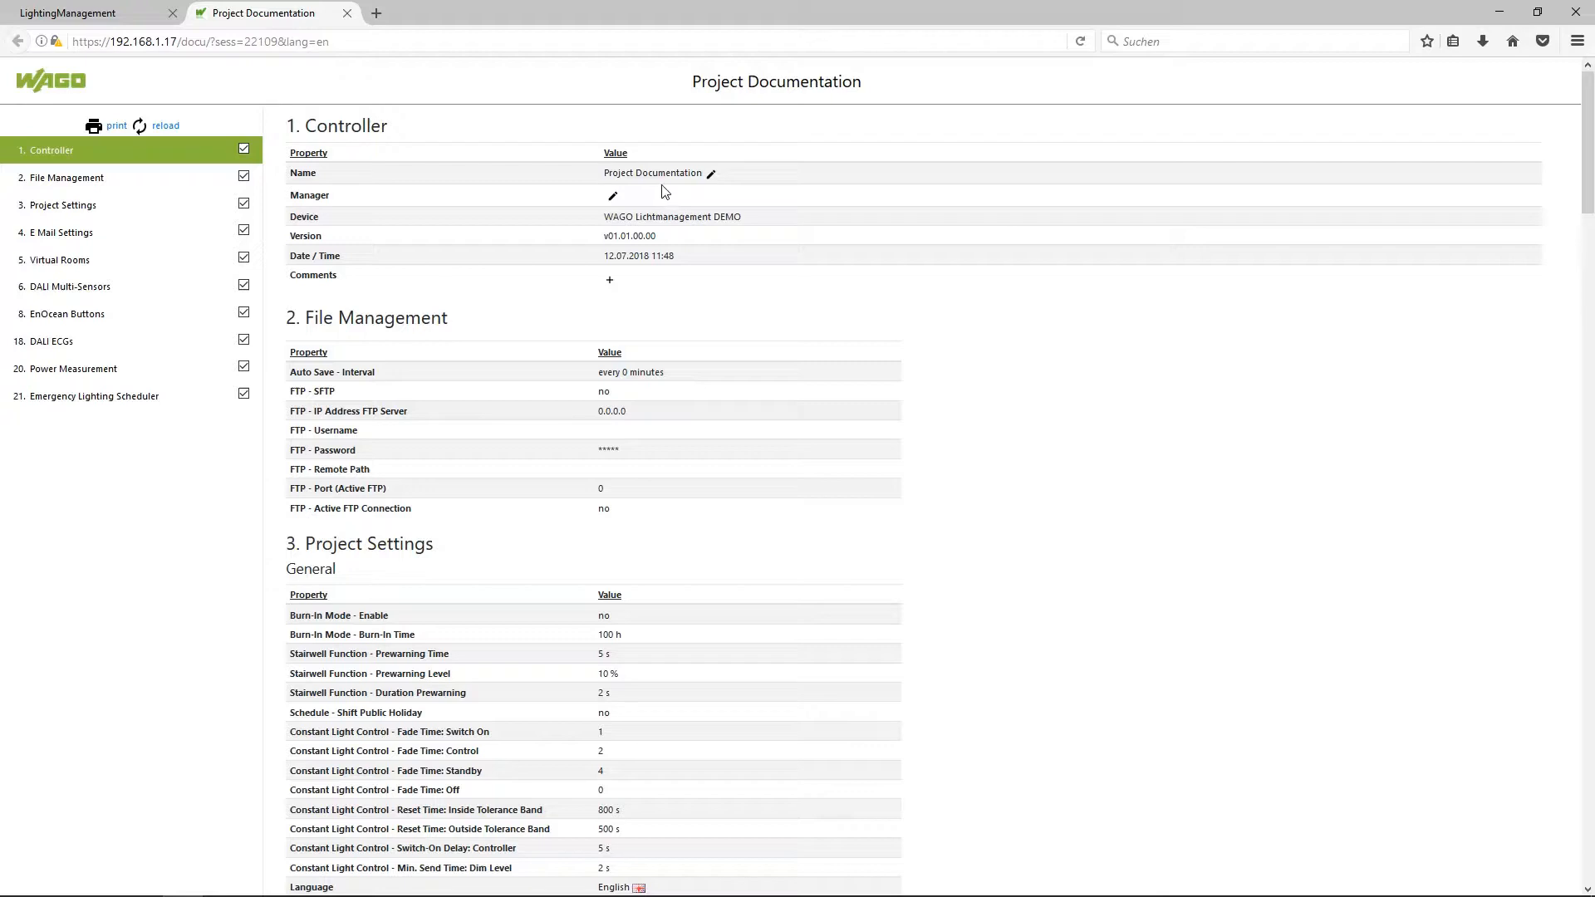
Change the controller's project name to 'Demo Project' and save.
{"action": "double_click", "coordinate": [667, 172]}
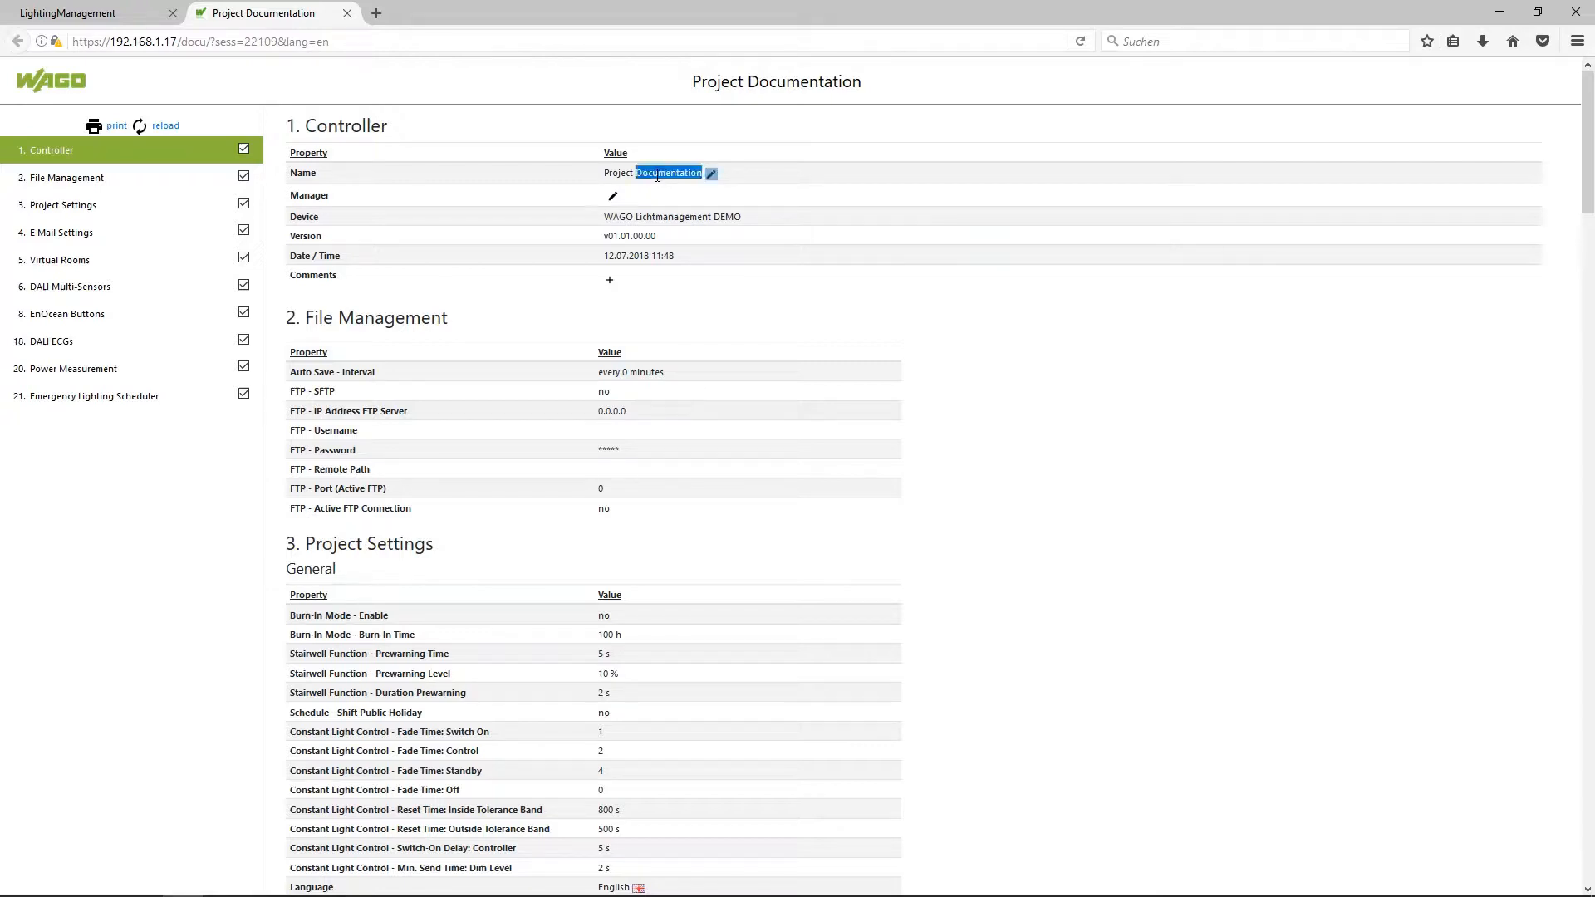
{"action": "left_click", "coordinate": [710, 173]}
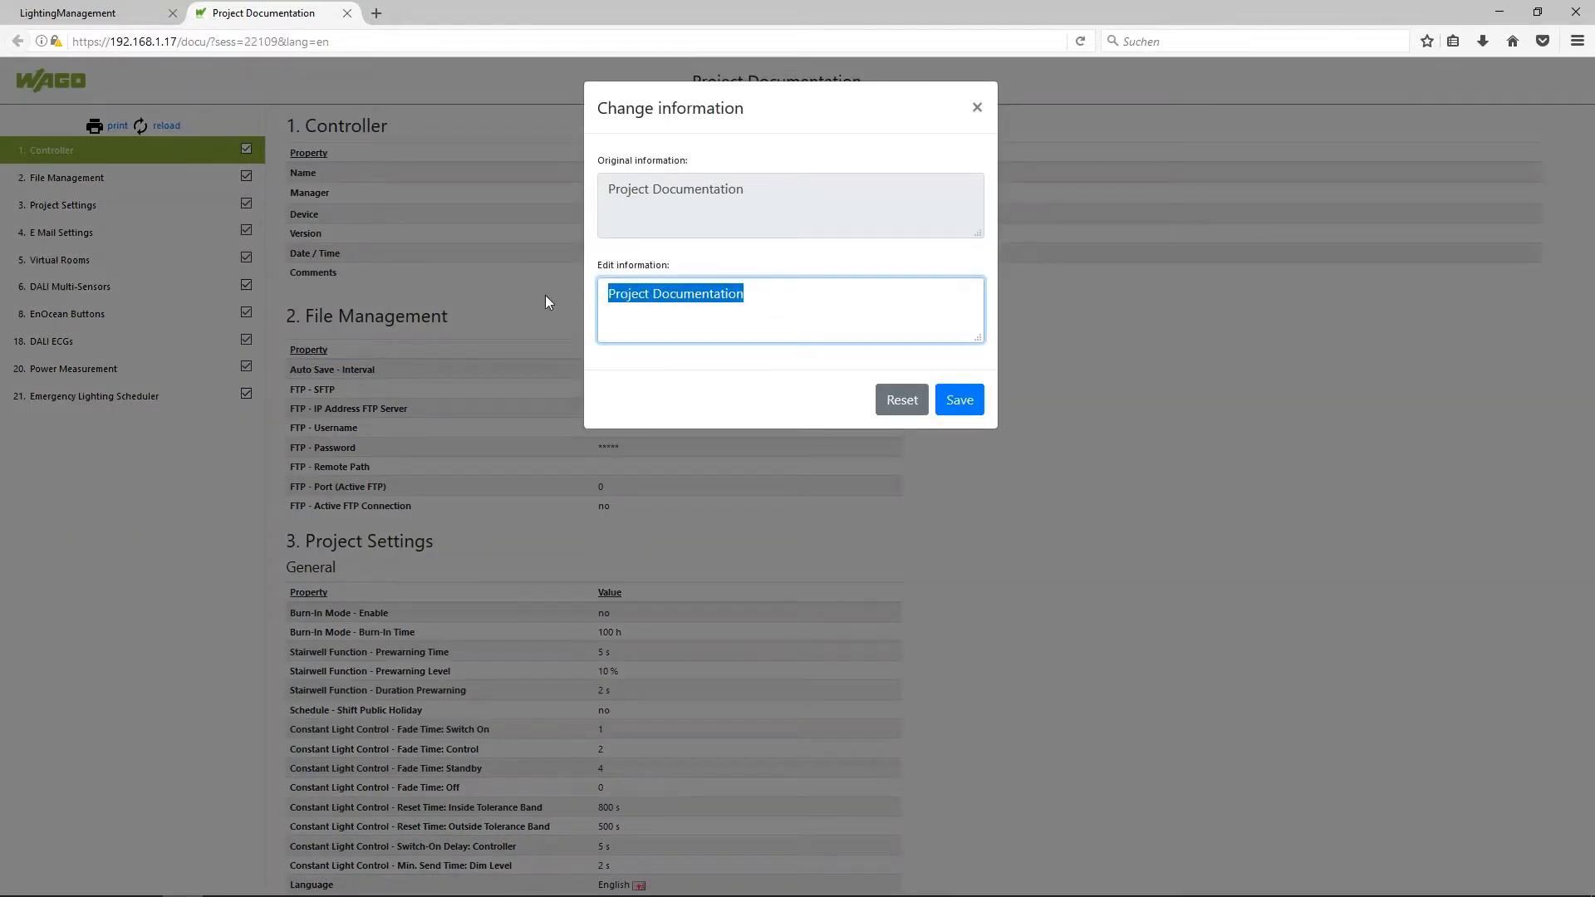
{"action": "type", "text": "Demo"}
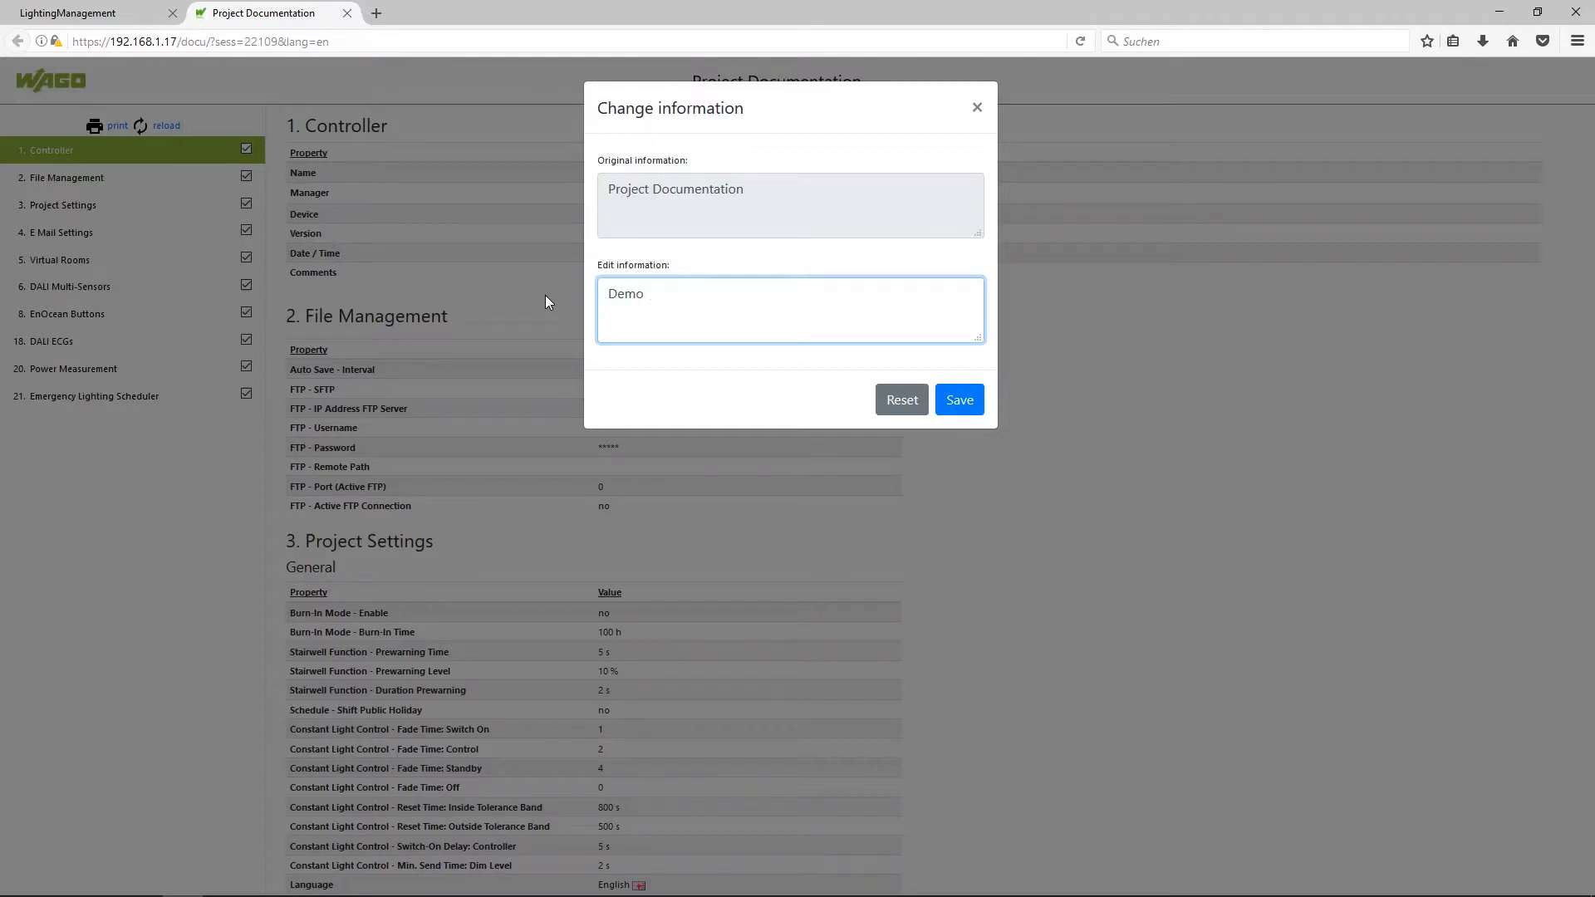
{"action": "type", "text": "Project"}
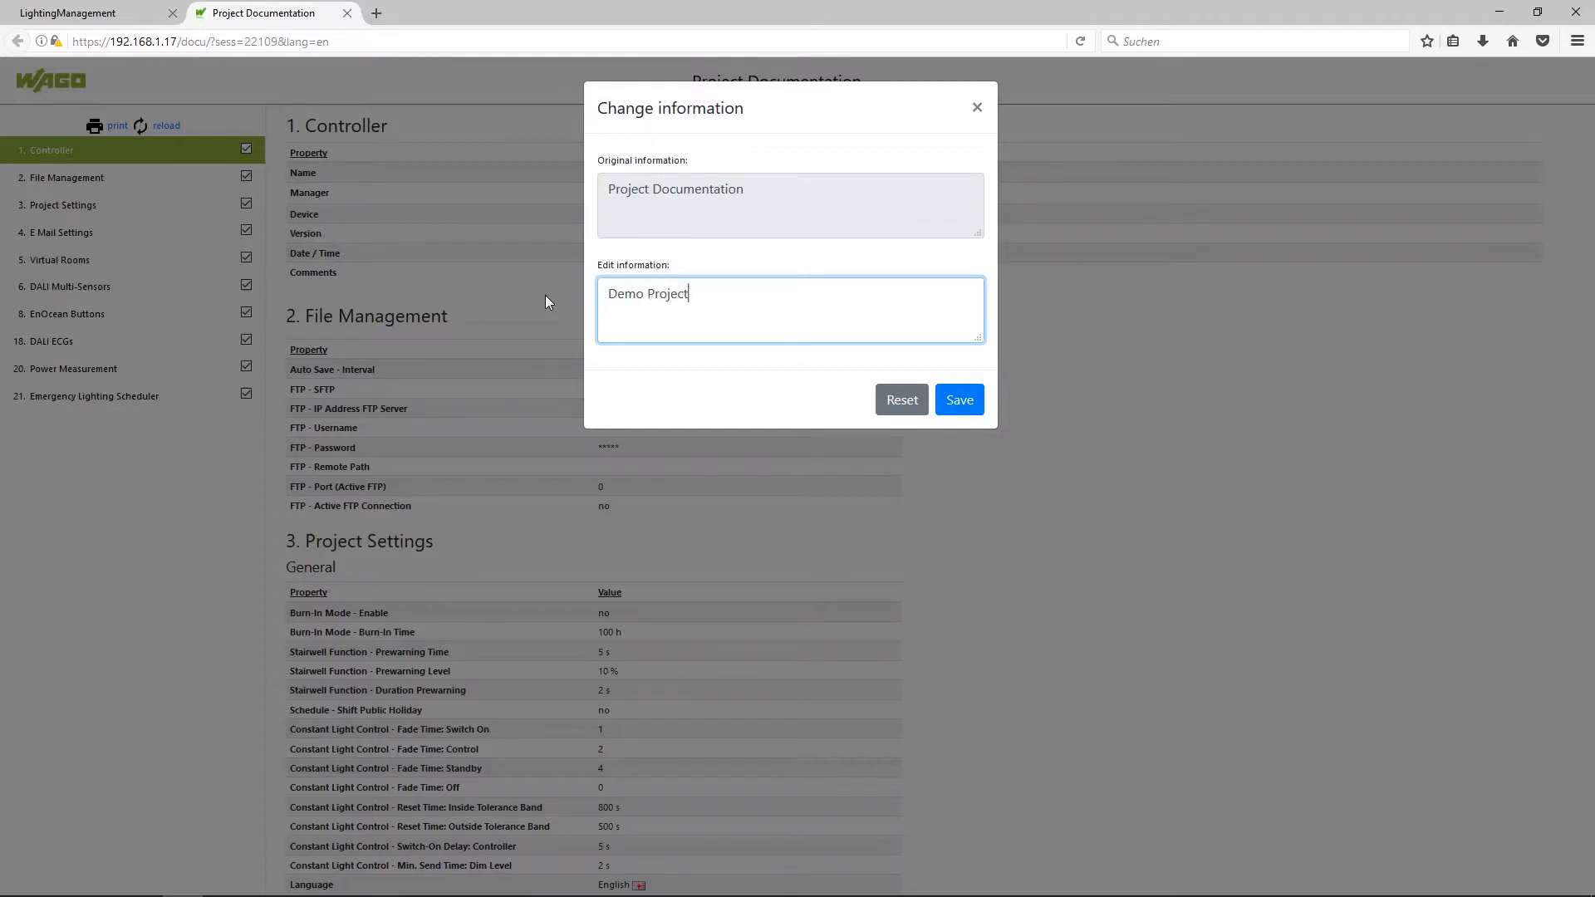
{"action": "left_click", "coordinate": [957, 399]}
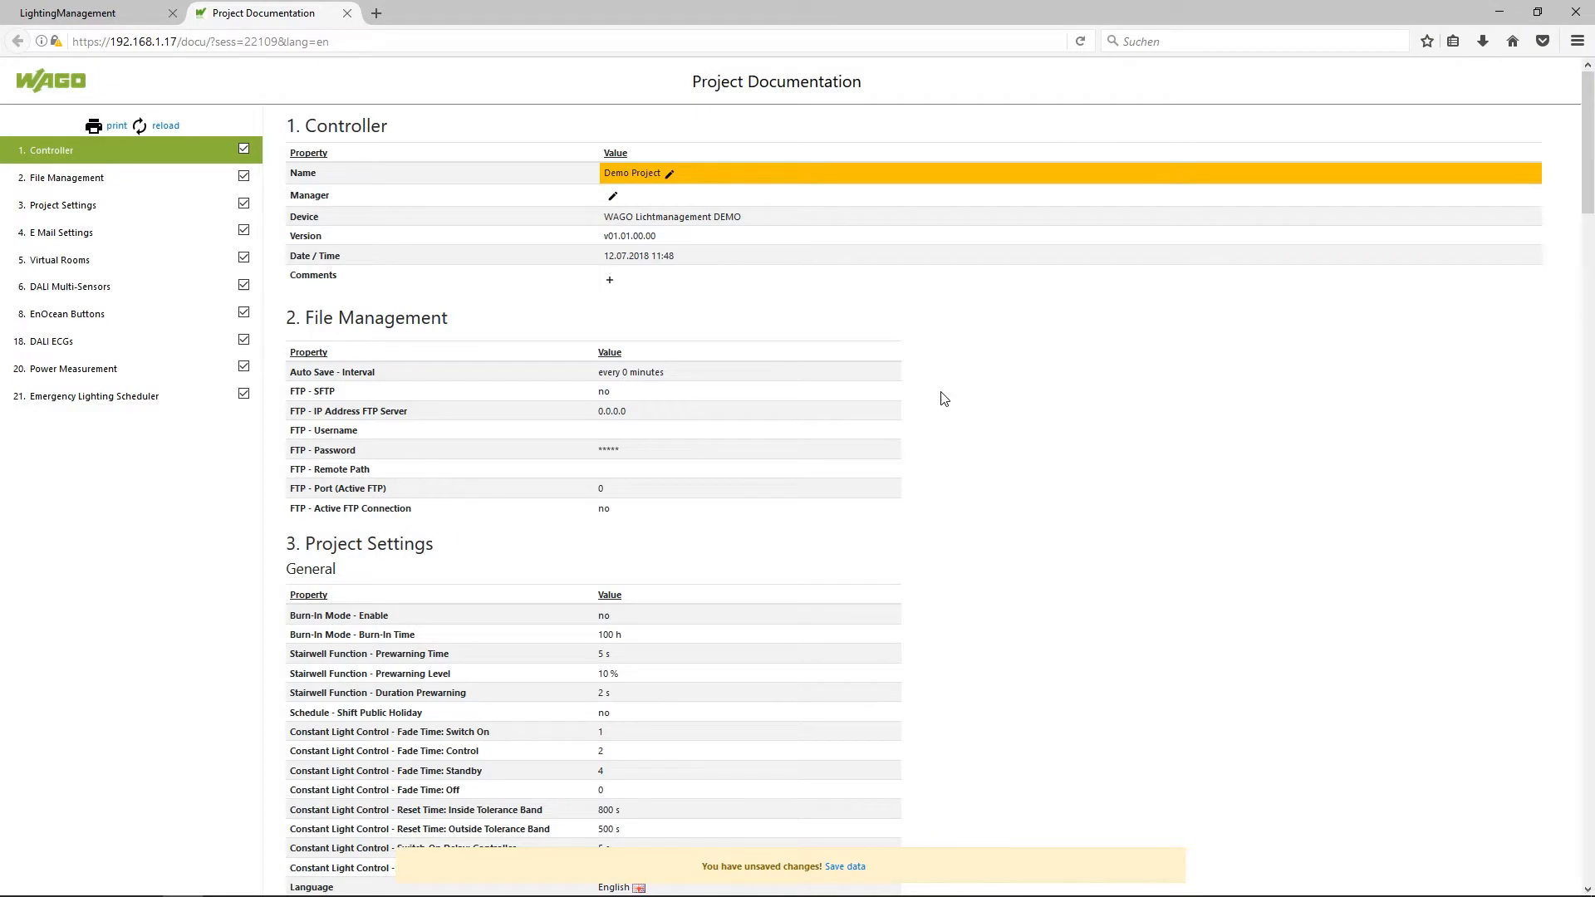
{"action": "mouse_move", "coordinate": [624, 230]}
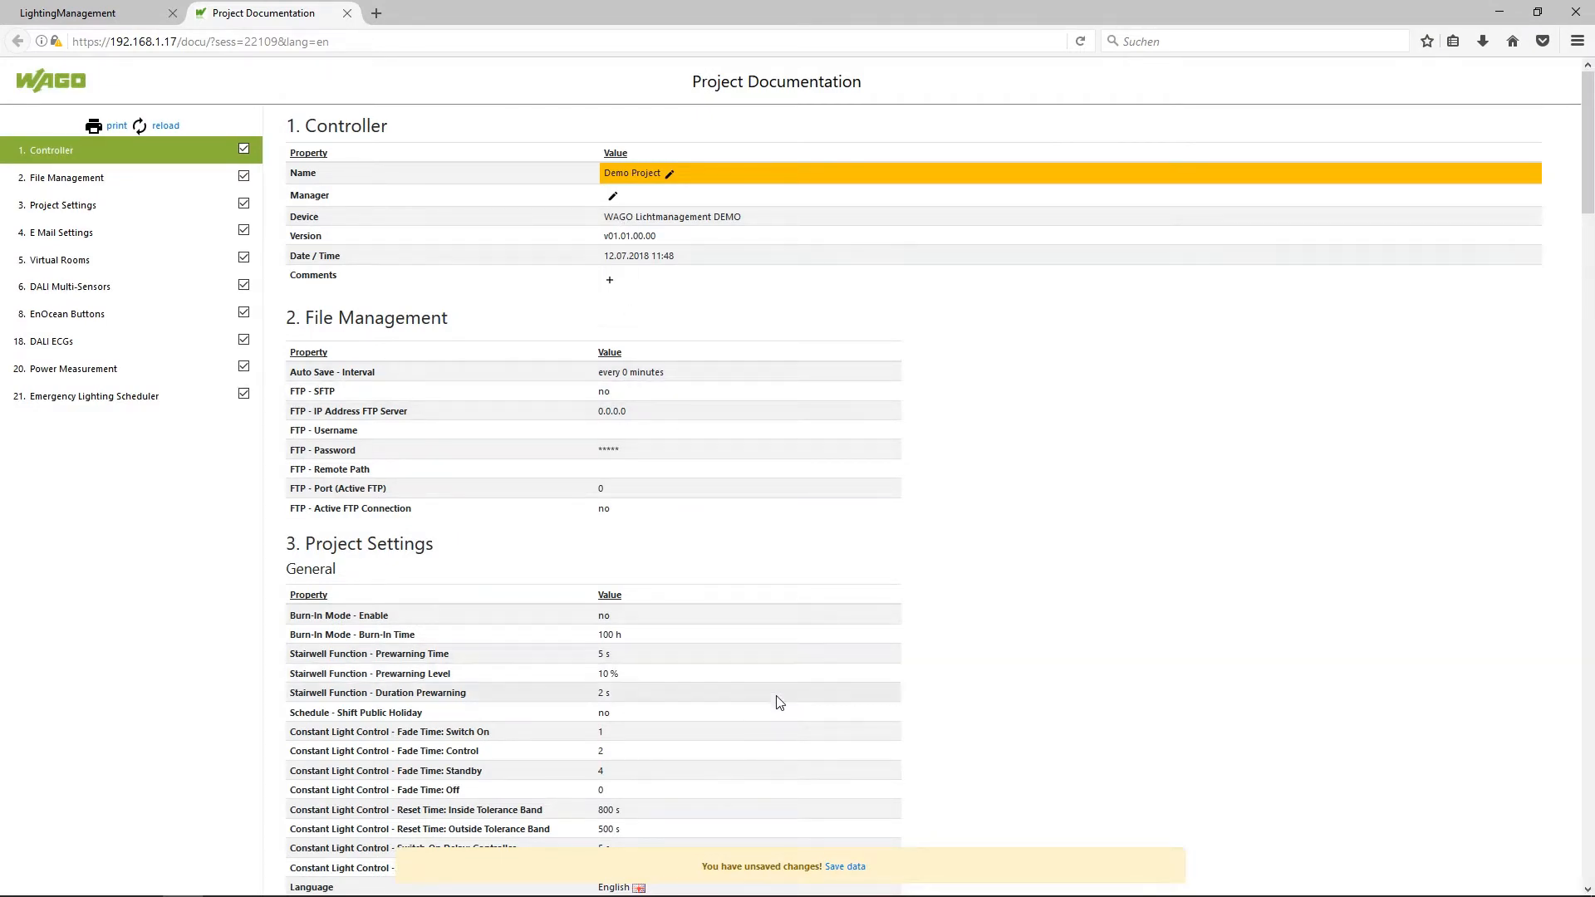
{"action": "mouse_move", "coordinate": [742, 313]}
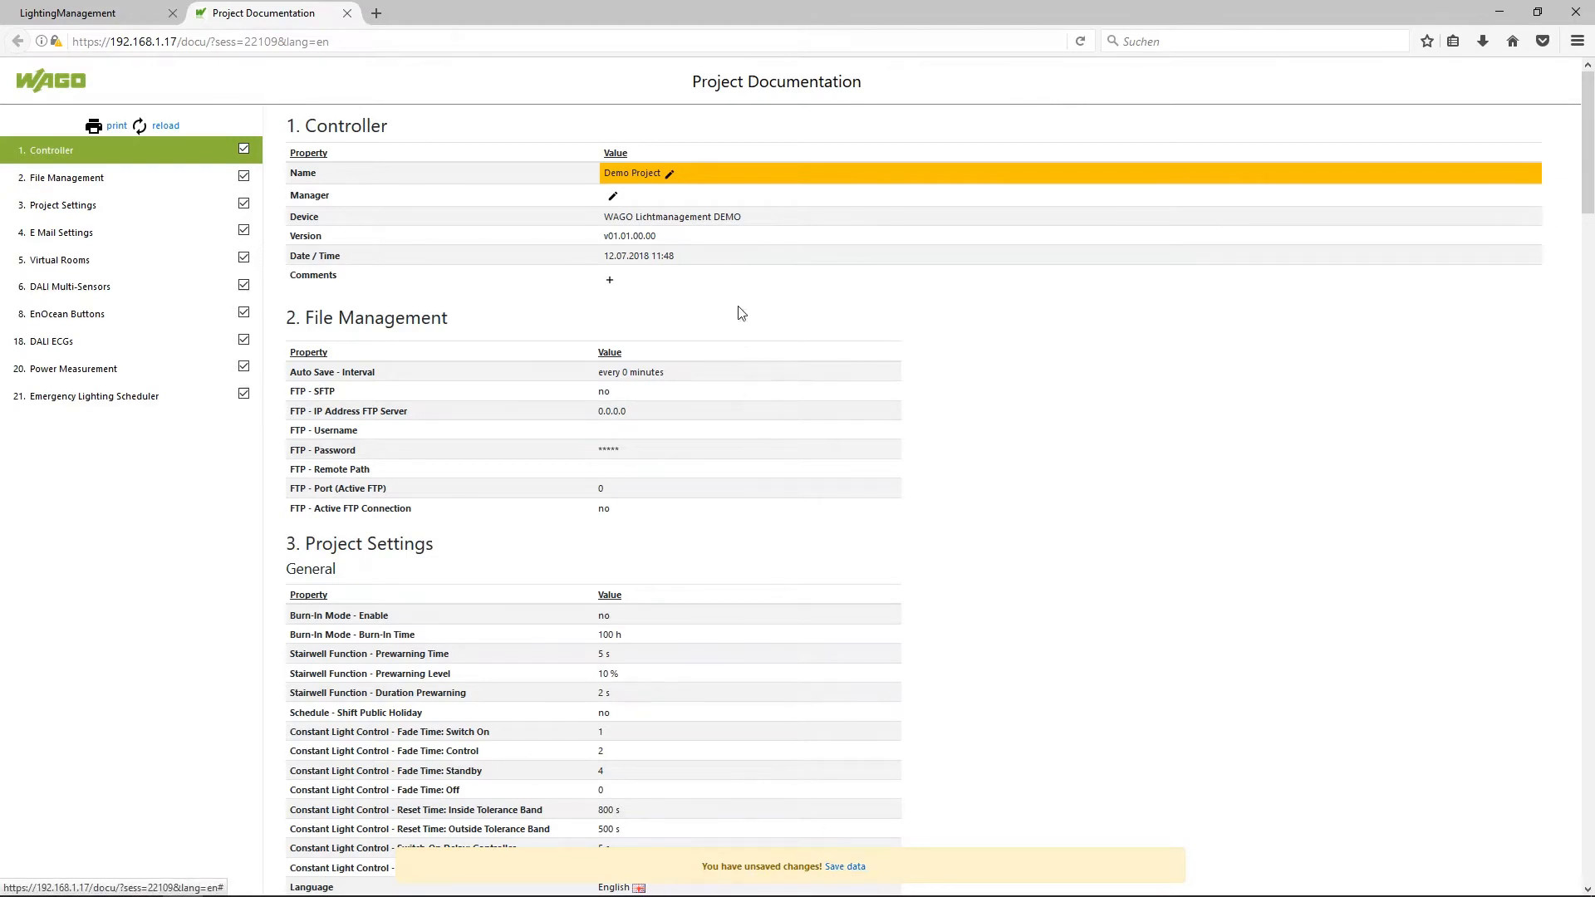
{"action": "mouse_move", "coordinate": [617, 210]}
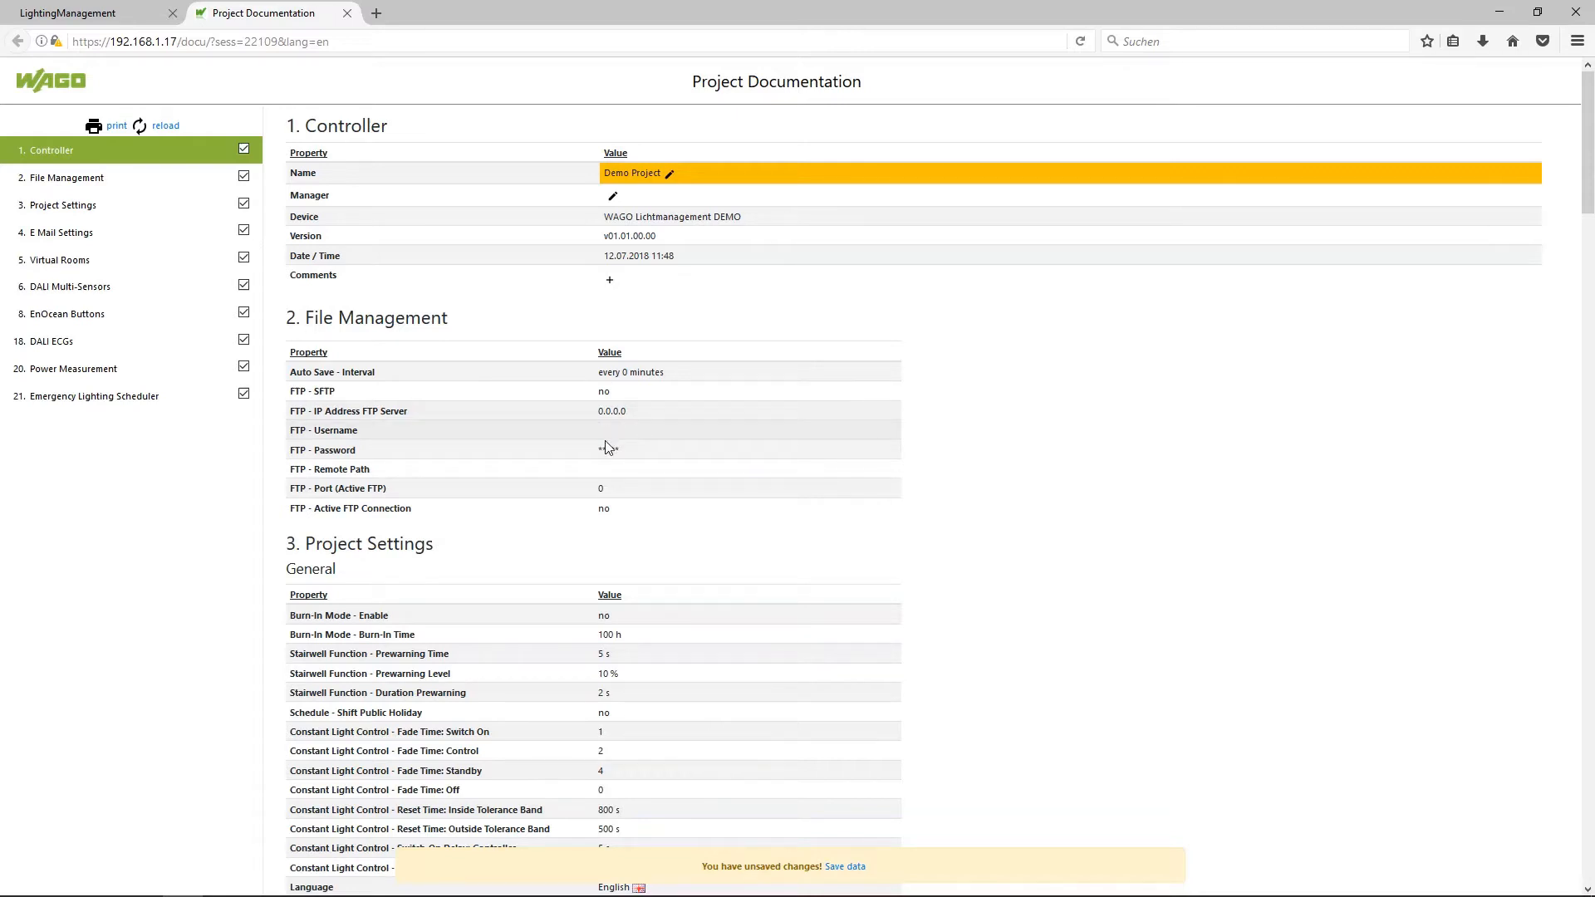
Exclude File Management from the documentation and open the Microsoft Print to PDF dialog.
{"action": "left_click", "coordinate": [608, 450]}
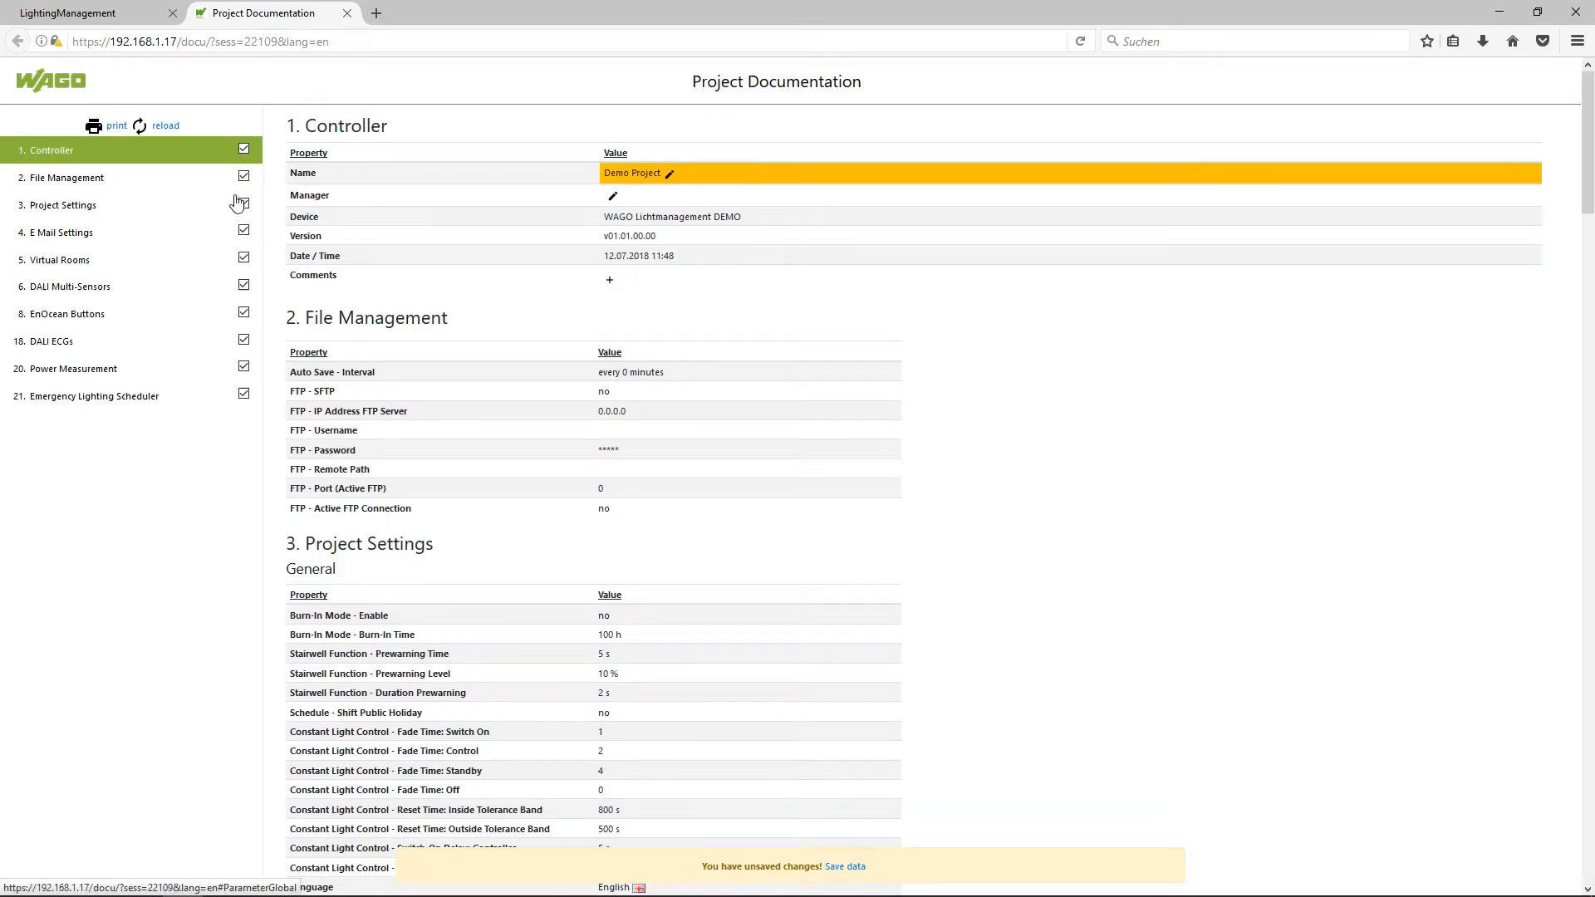
{"action": "left_click", "coordinate": [65, 177]}
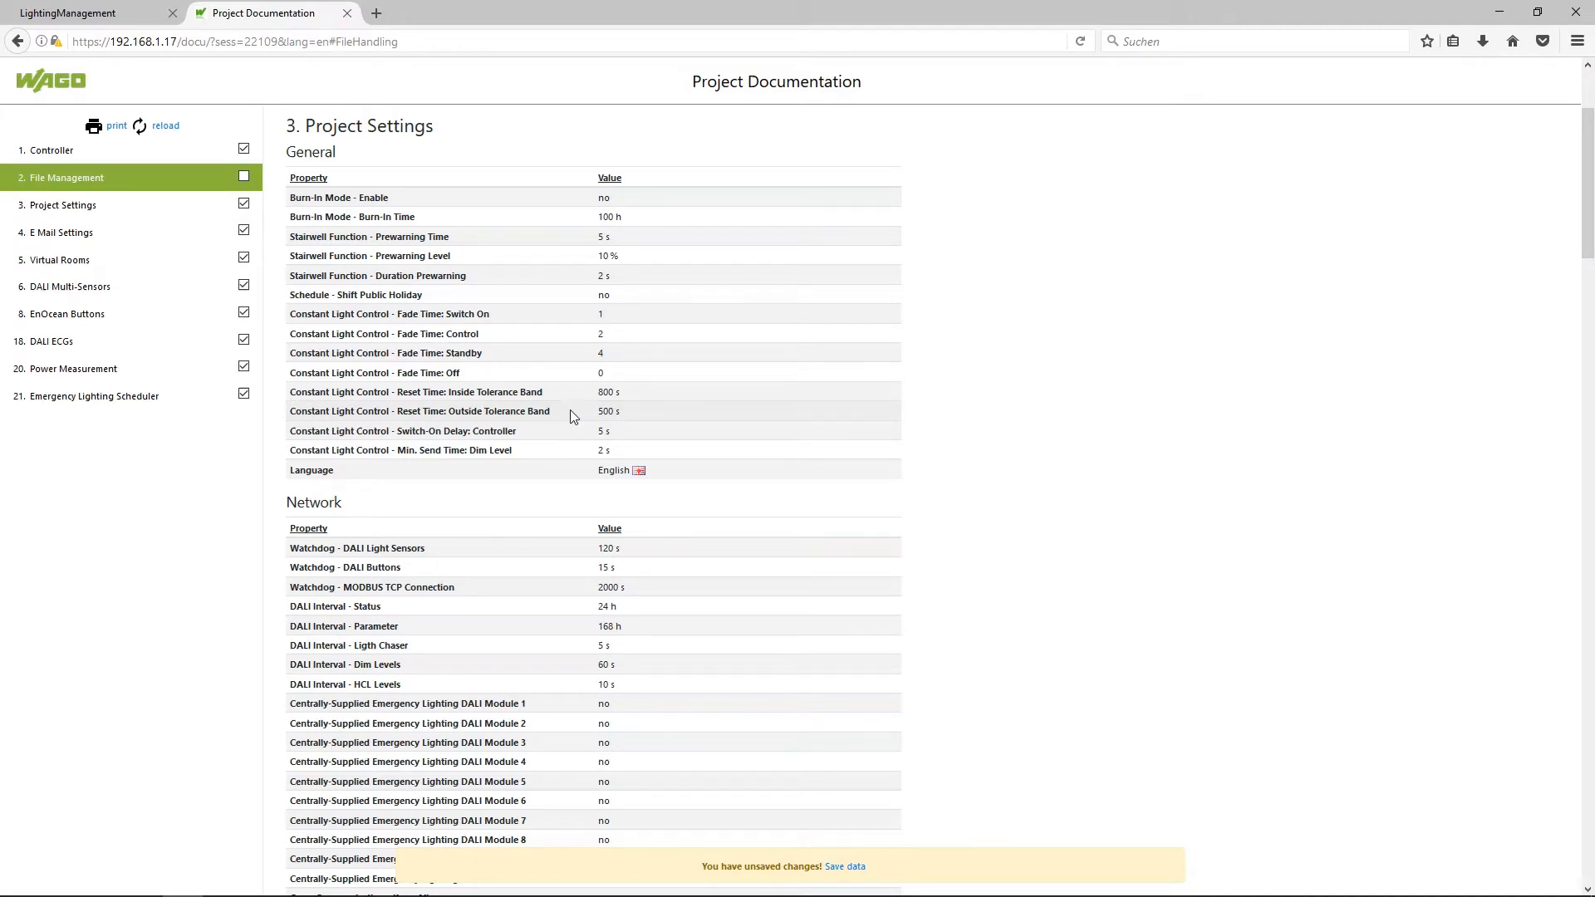
{"action": "mouse_move", "coordinate": [617, 455]}
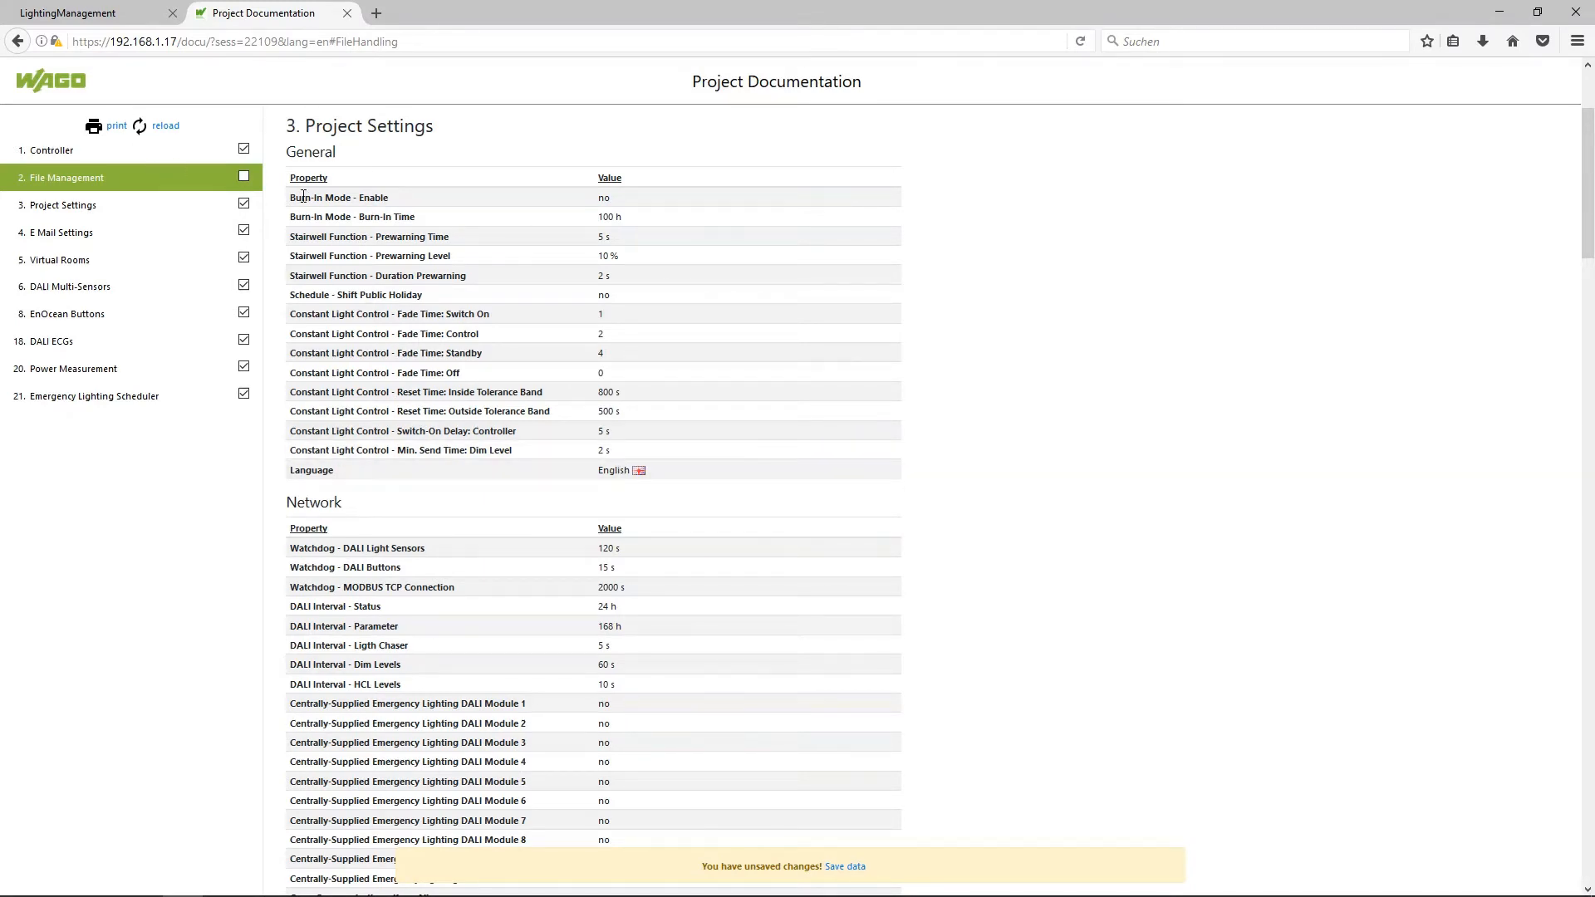
{"action": "mouse_move", "coordinate": [114, 127]}
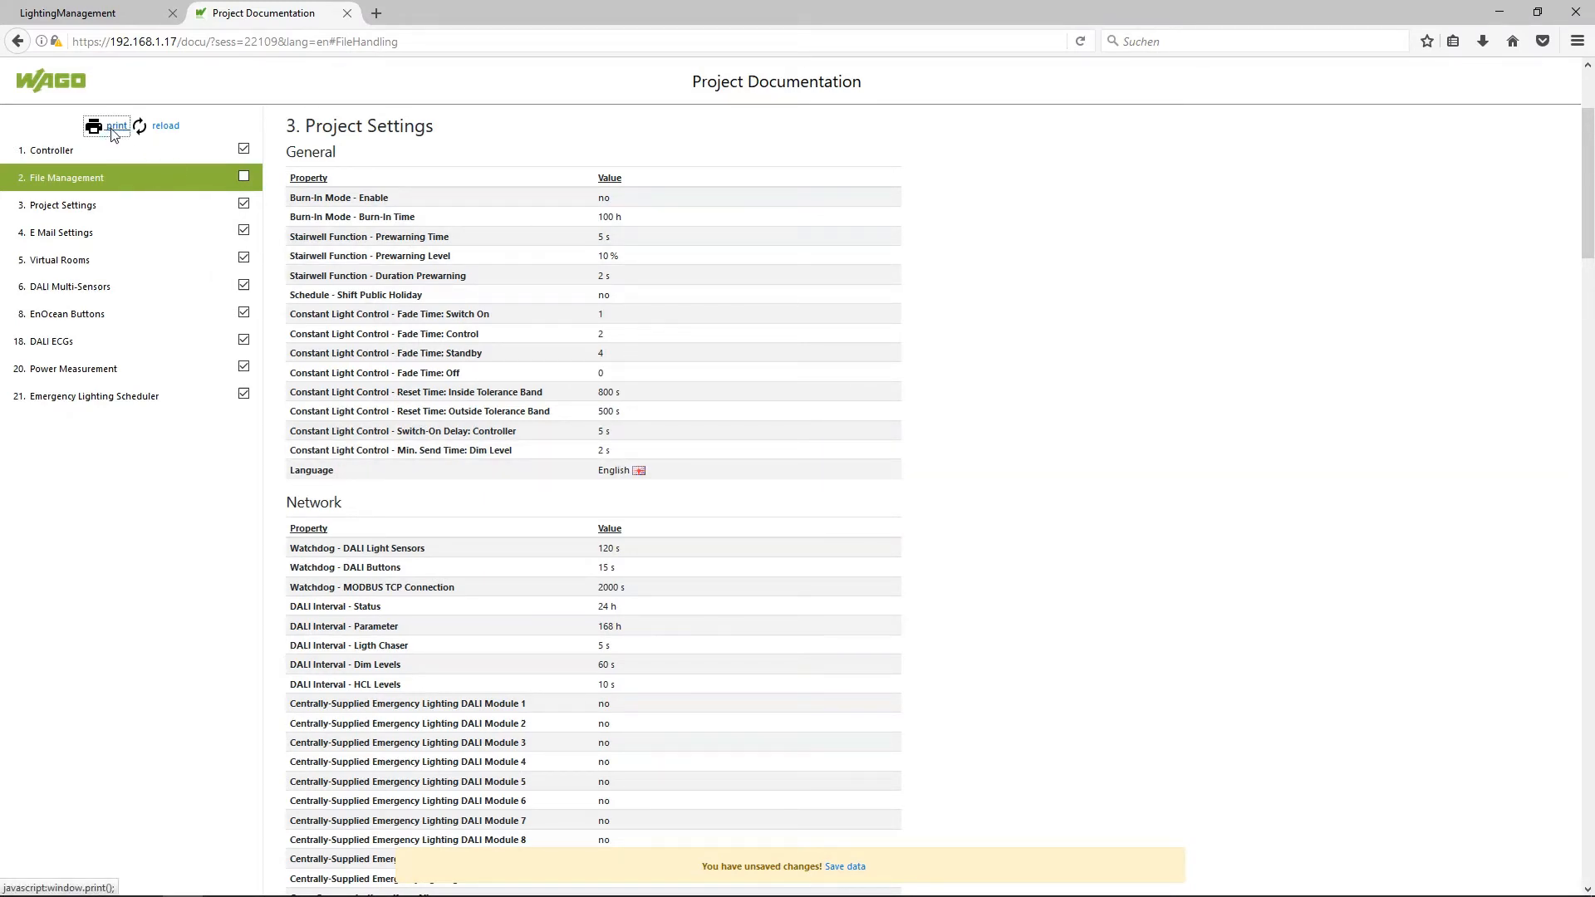
{"action": "left_click", "coordinate": [105, 126]}
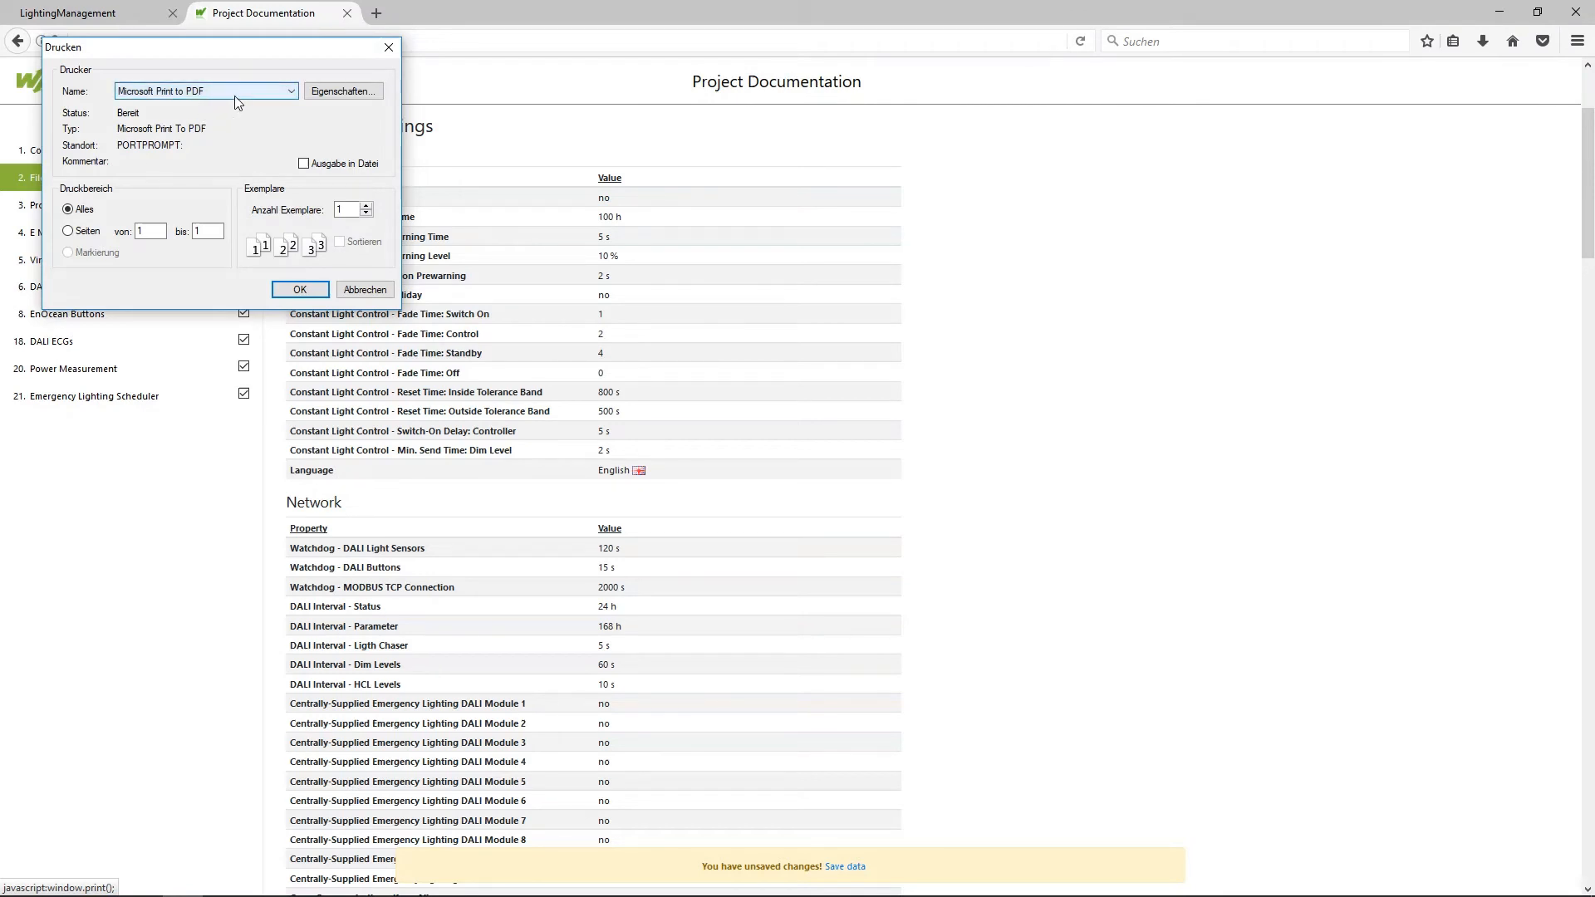
{"action": "mouse_move", "coordinate": [242, 105]}
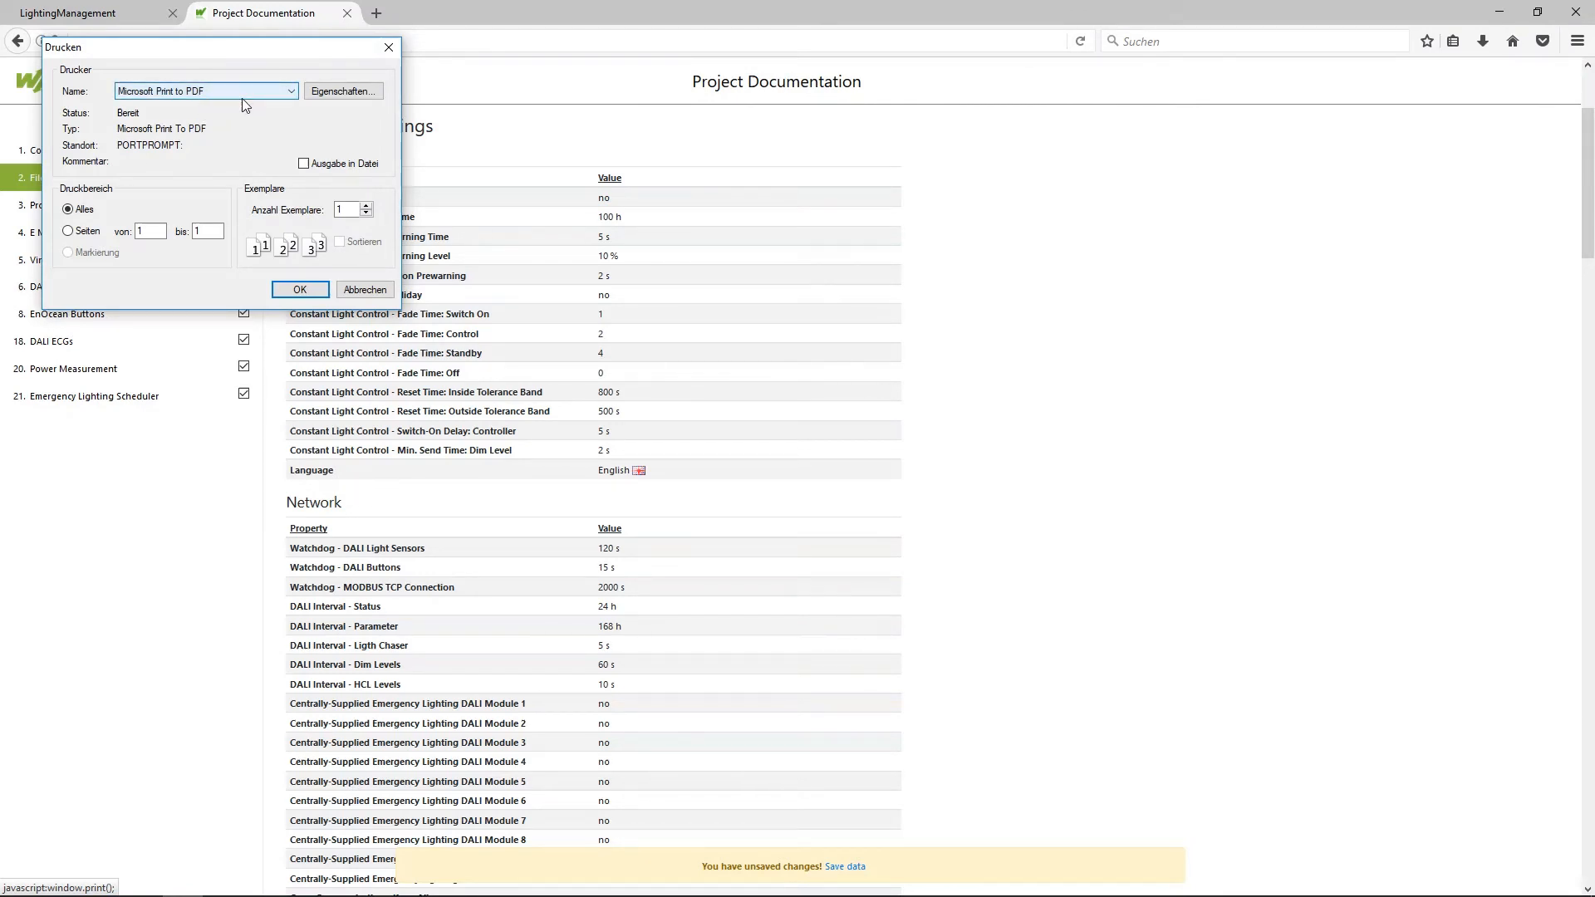